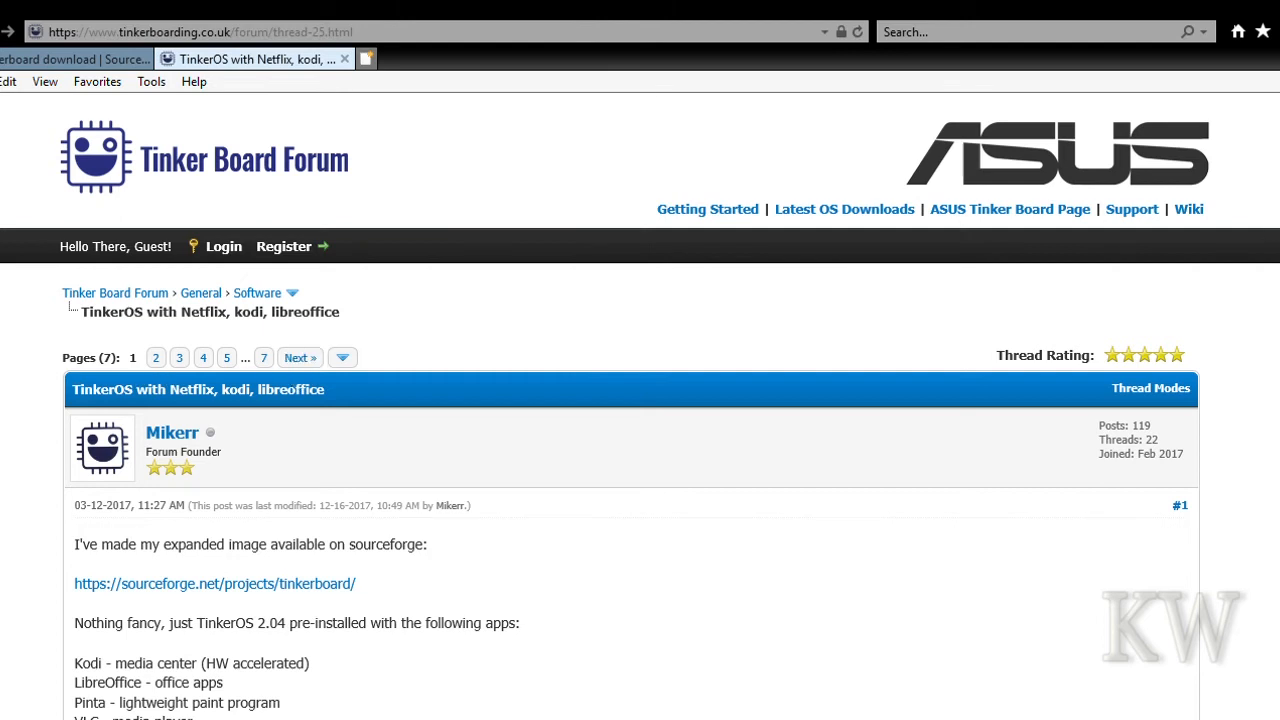
Step: Scroll the thread and highlight the app list from Kodi through the Chromium and Firefox notes
scroll(down, 3)
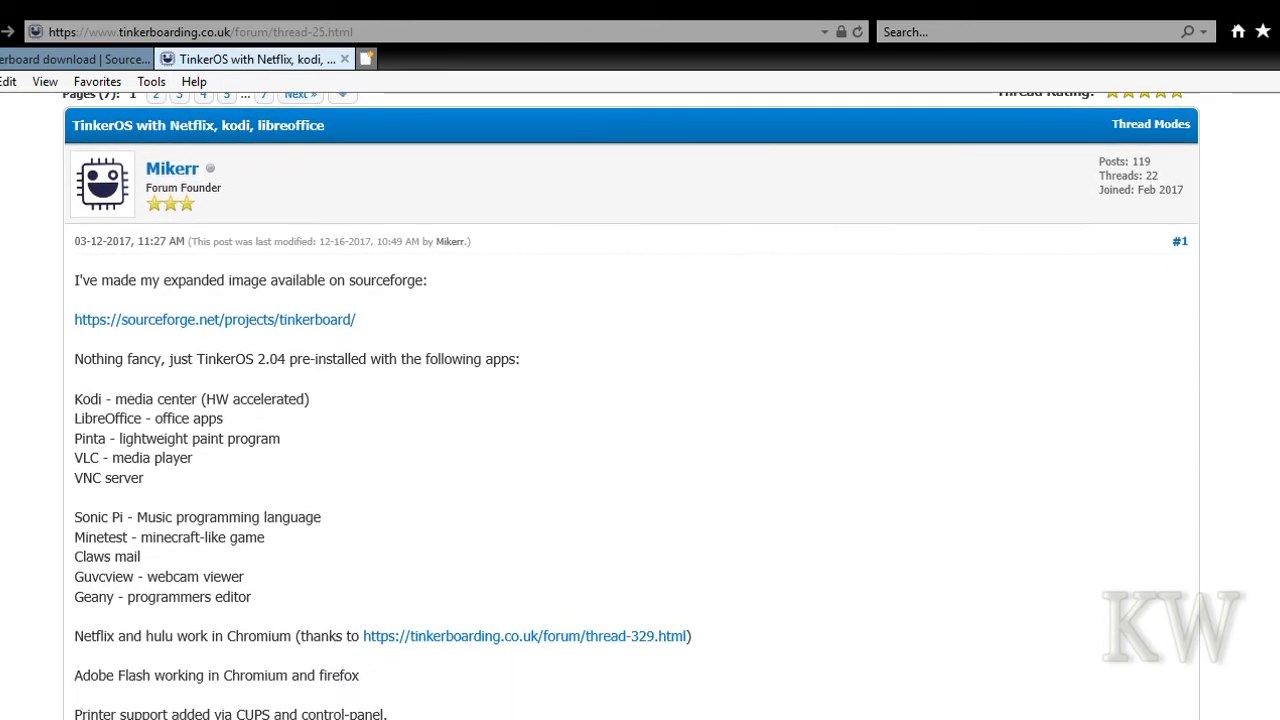
mouse_move(303, 298)
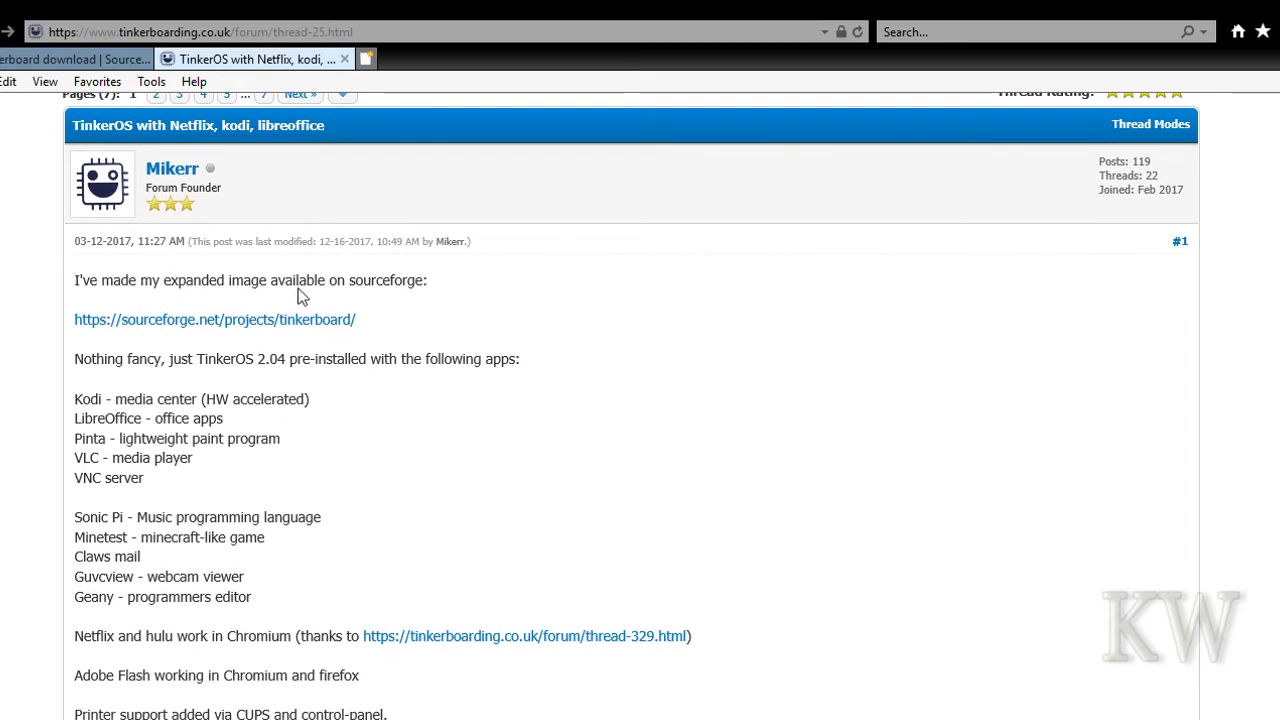
mouse_move(170, 370)
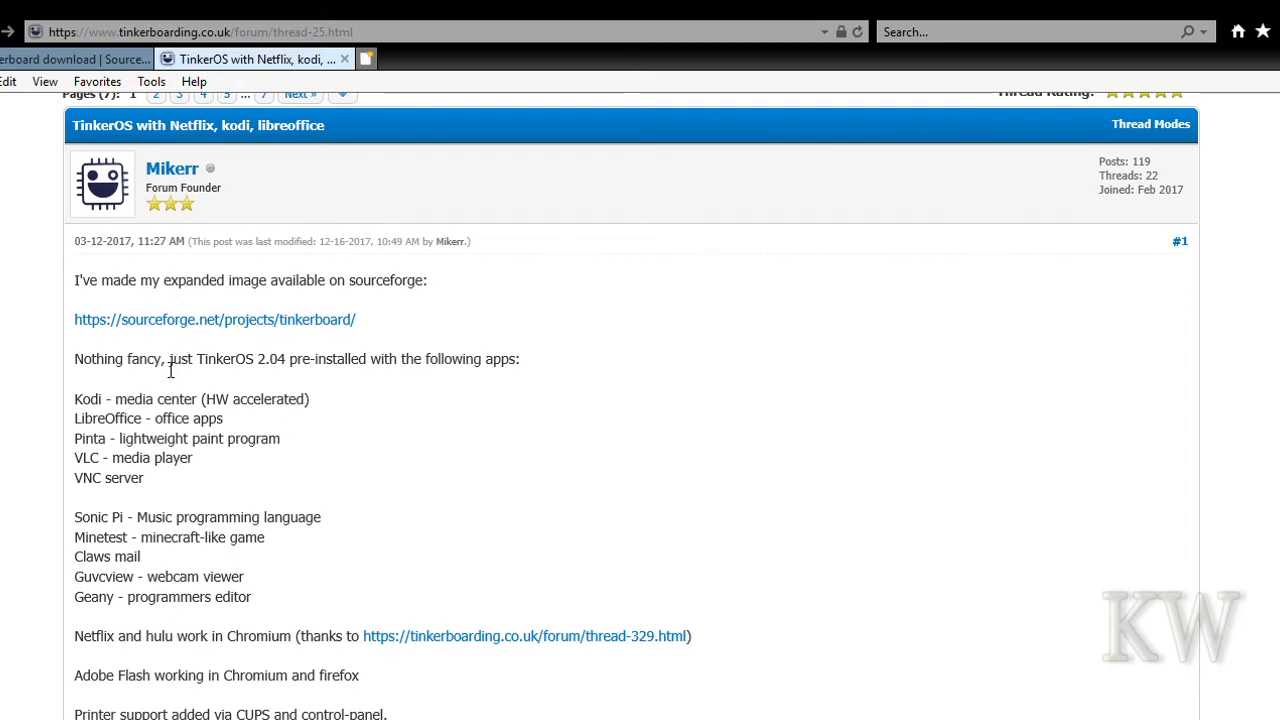
mouse_move(387, 375)
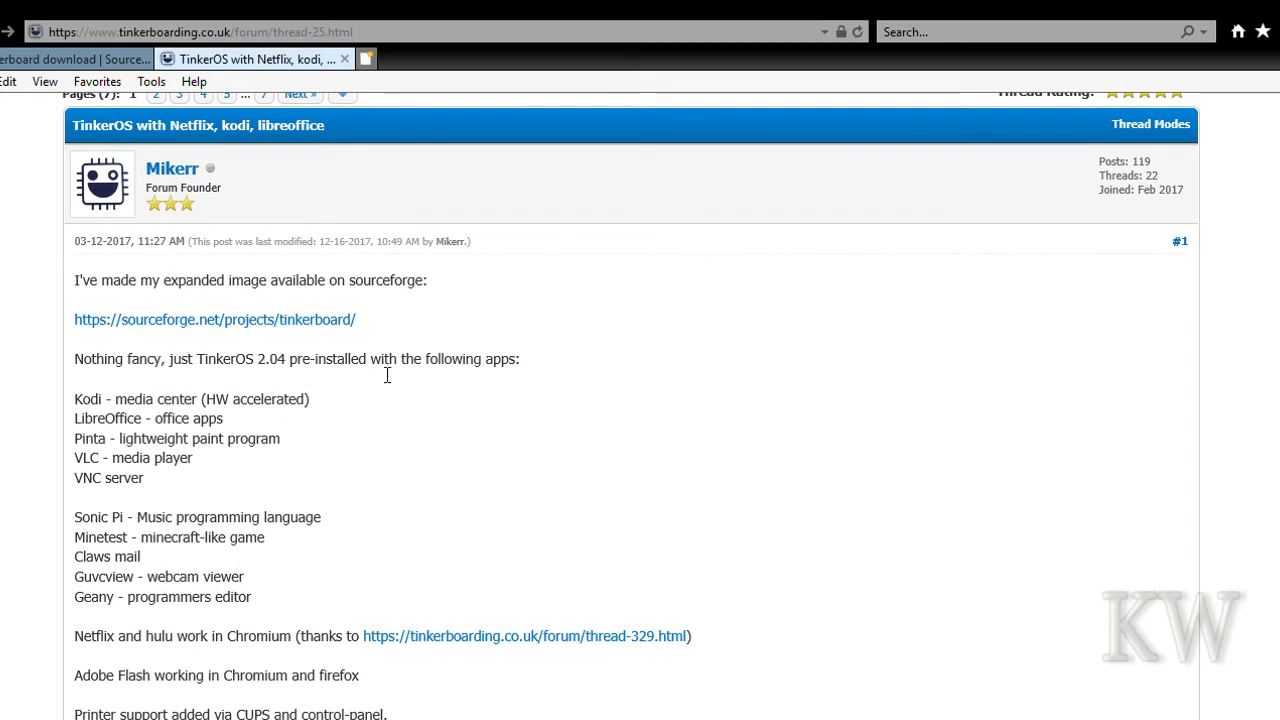
mouse_move(88, 414)
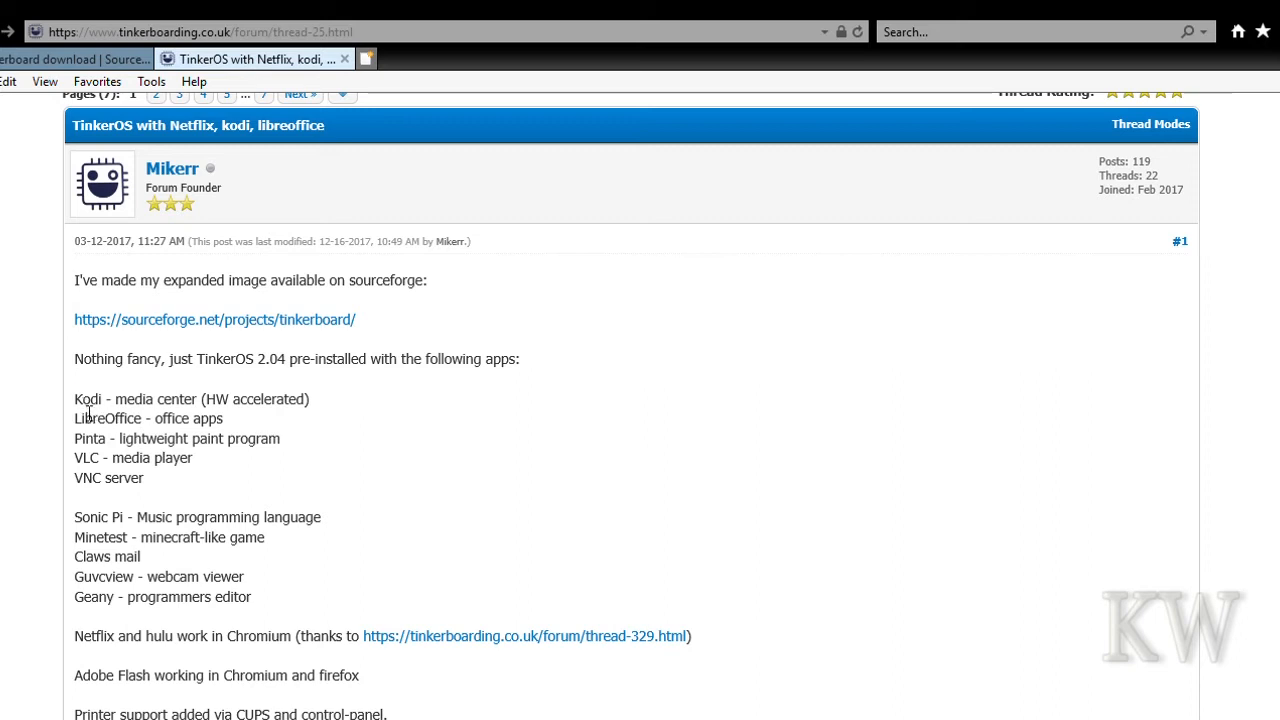
drag(74, 399, 153, 458)
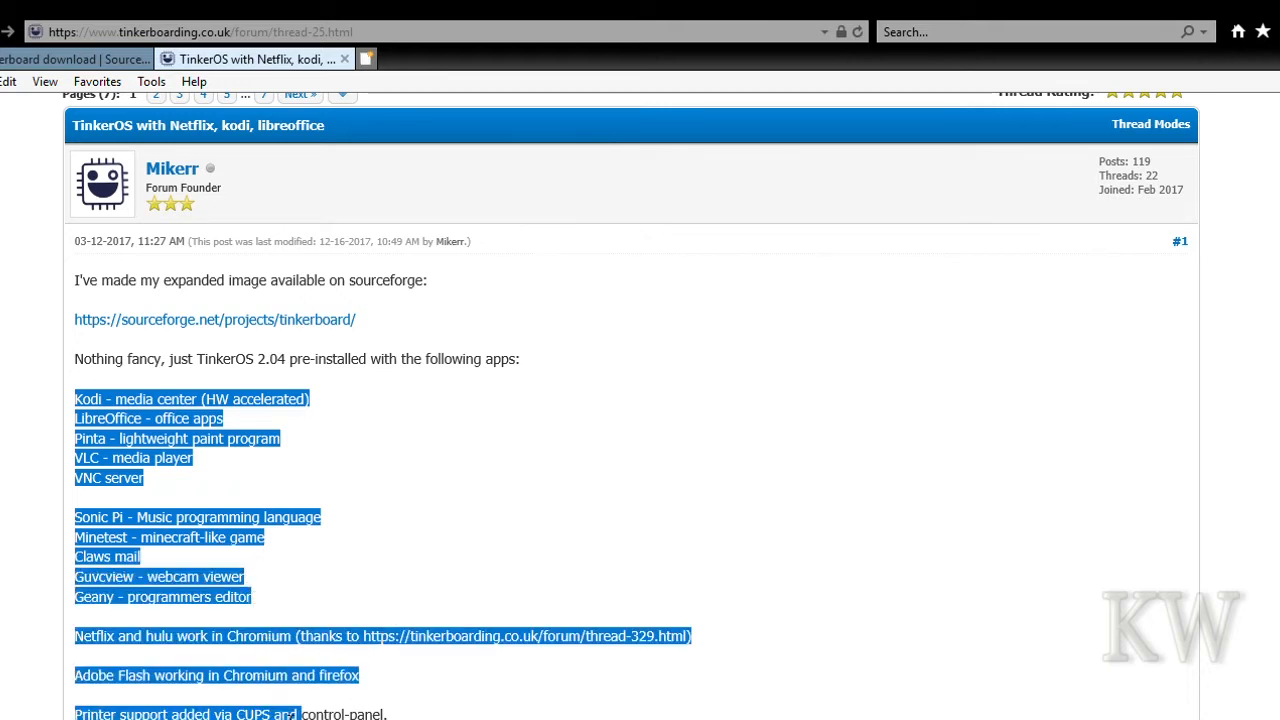
scroll(down, 3)
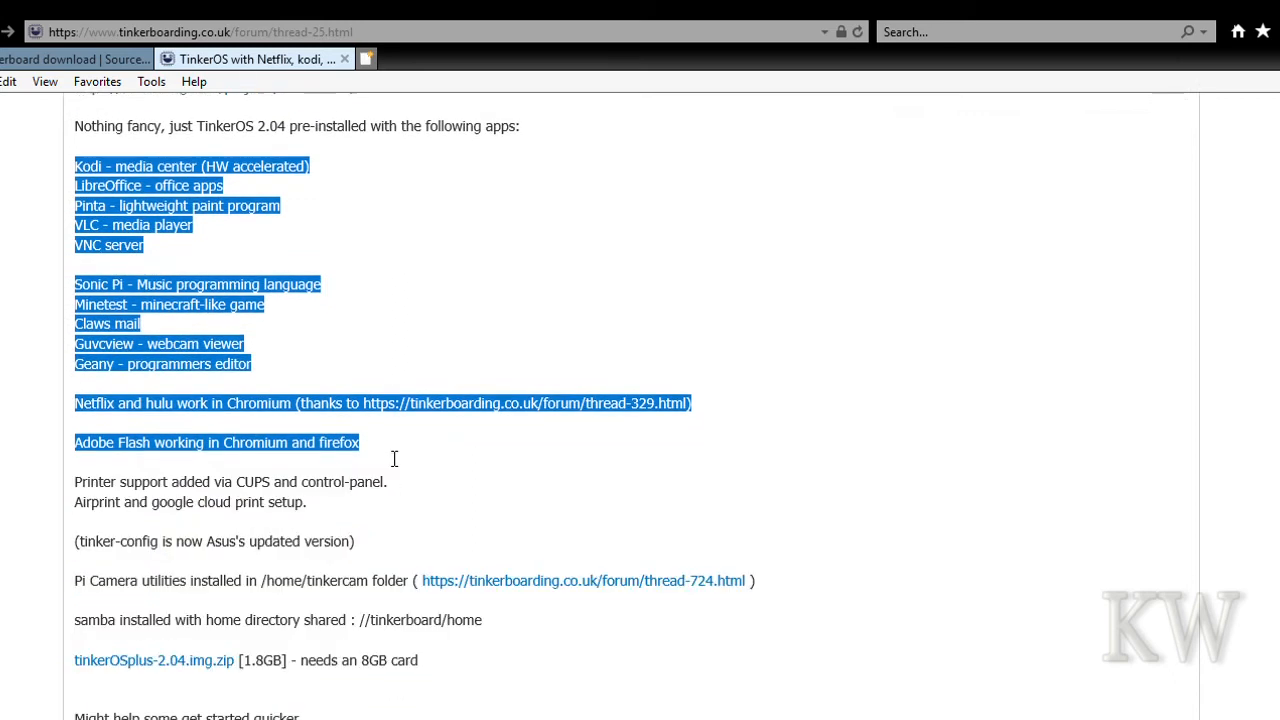
drag(394, 458, 408, 580)
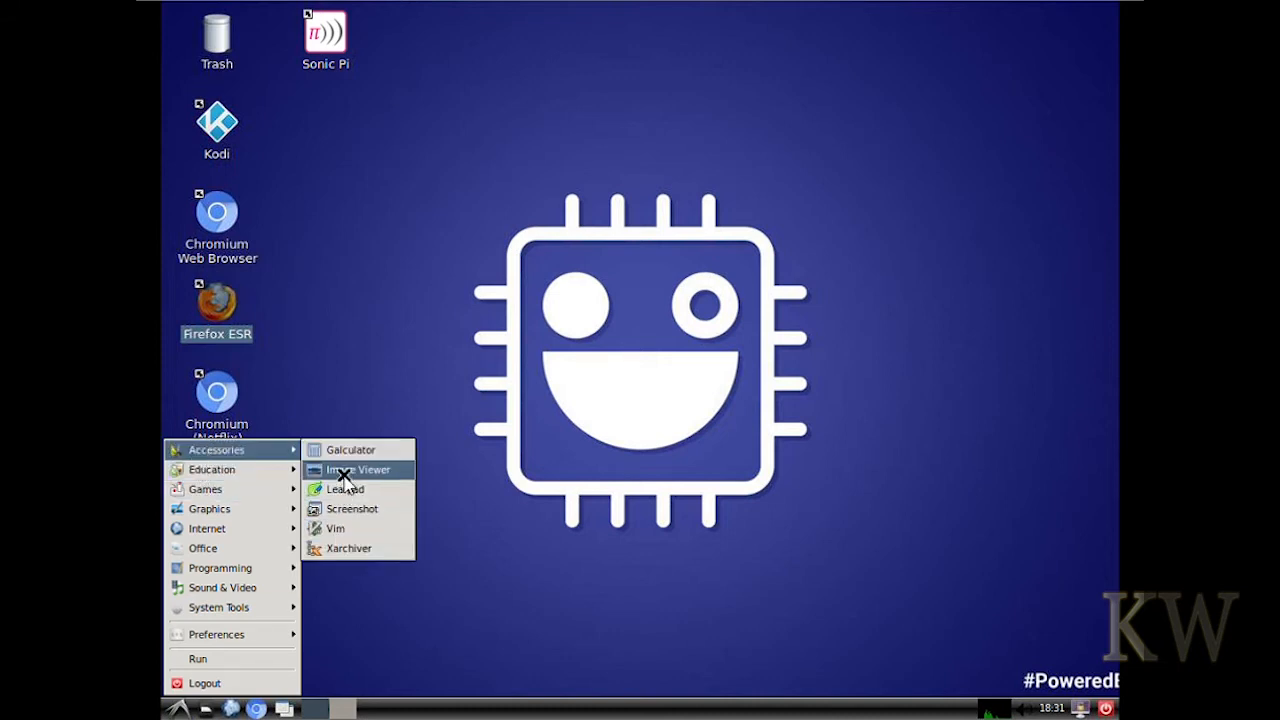
mouse_move(207, 528)
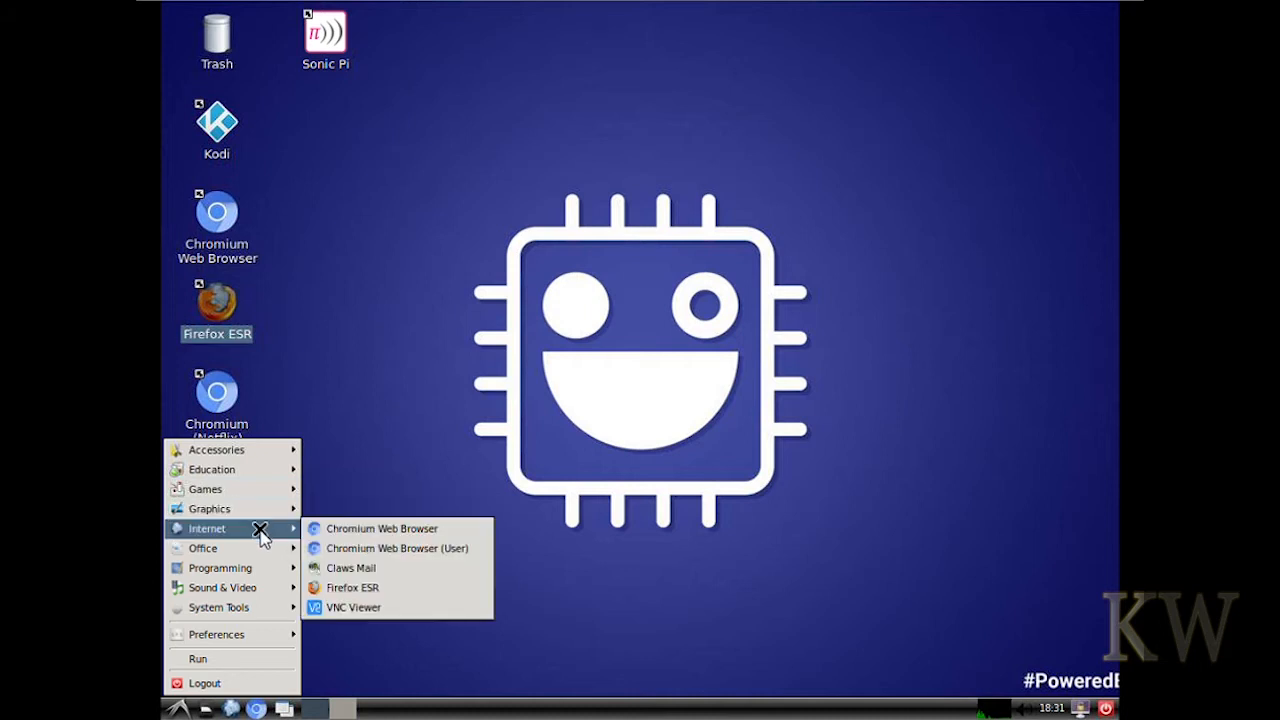
mouse_move(370, 558)
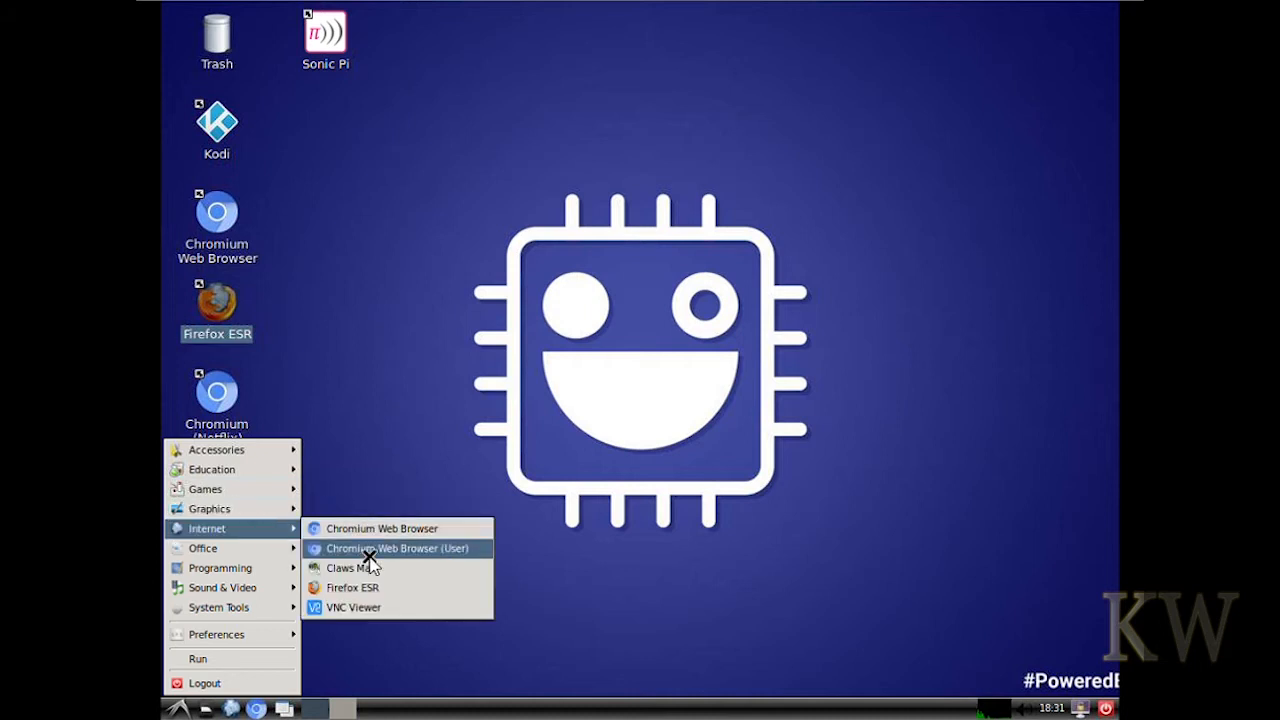
mouse_move(352, 587)
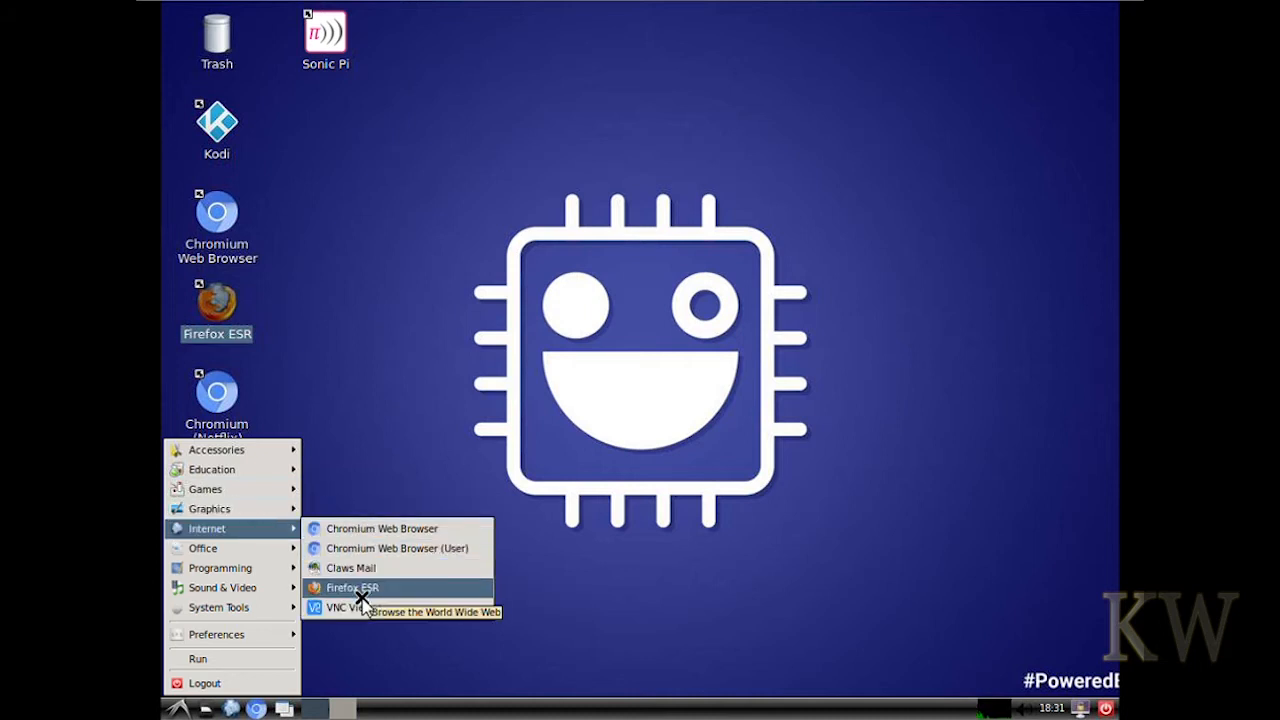
mouse_move(353, 607)
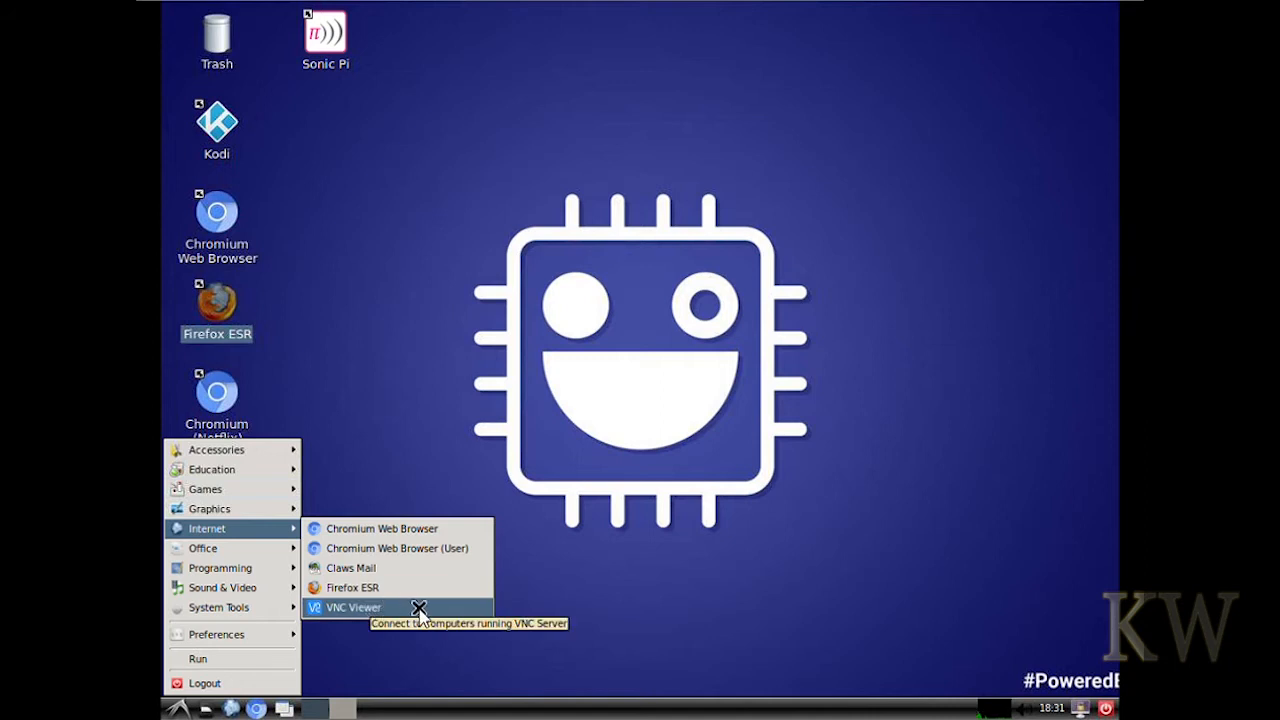
mouse_move(202, 547)
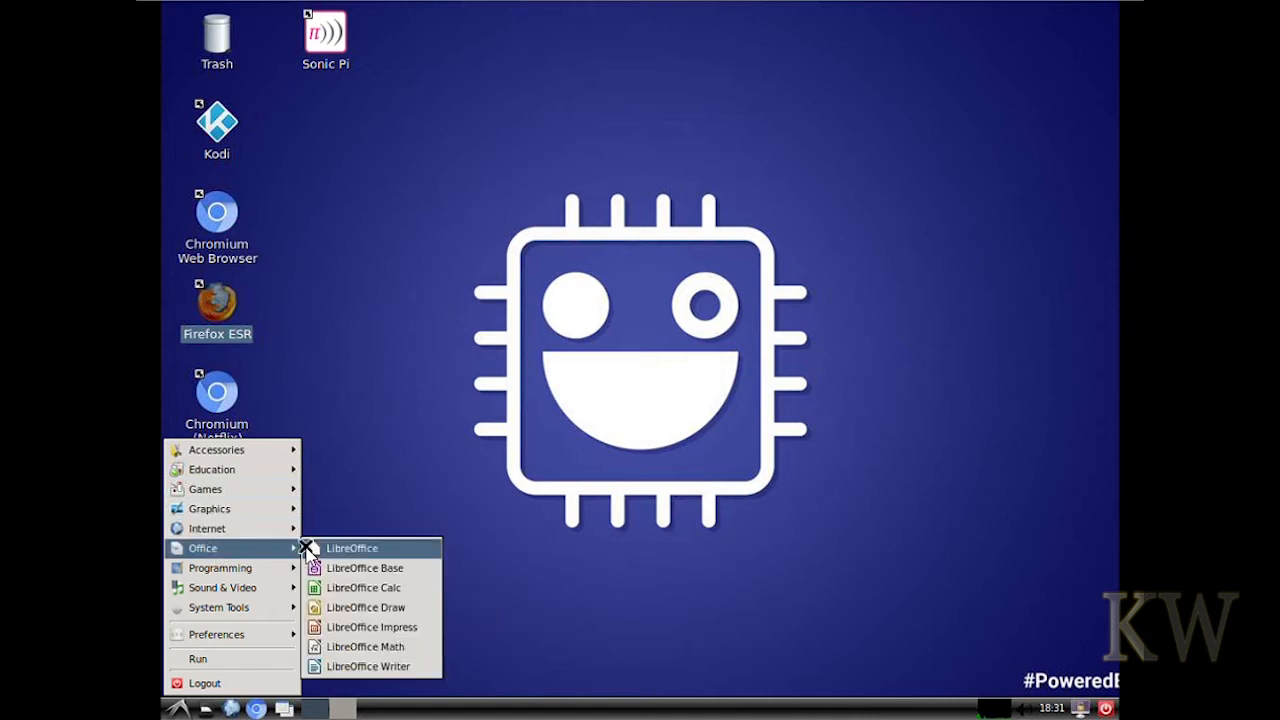
mouse_move(330, 568)
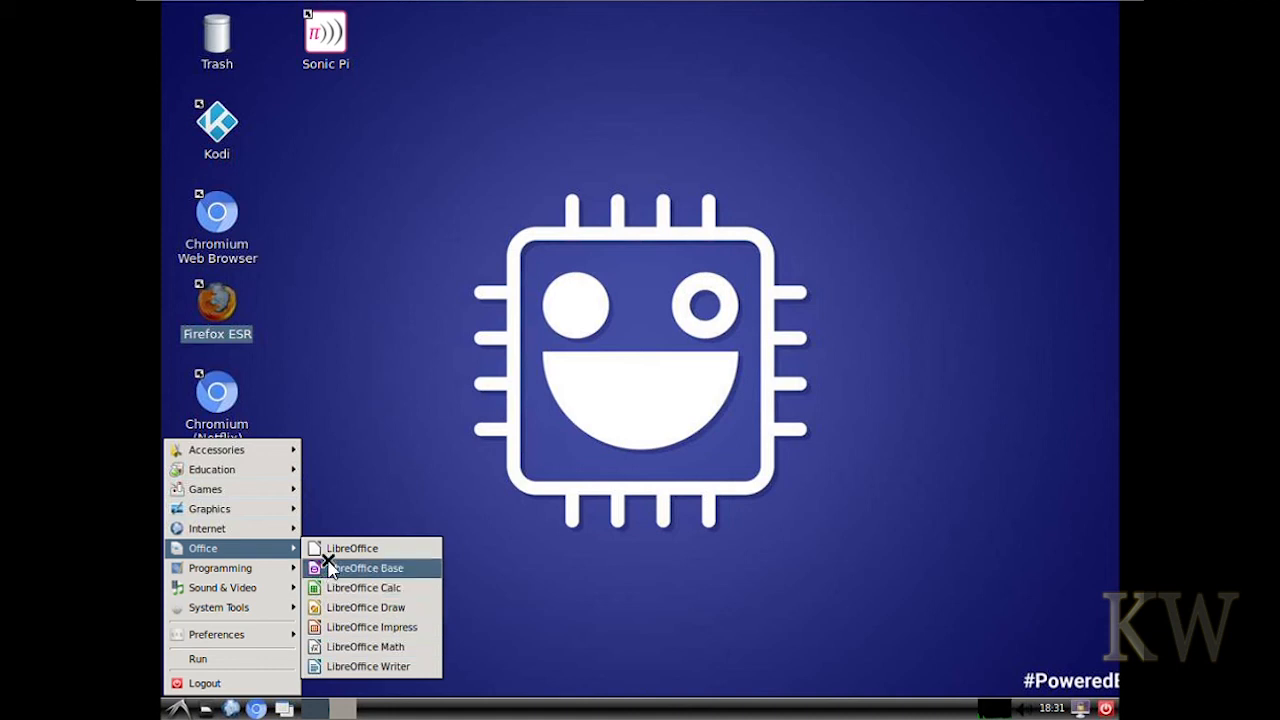
mouse_move(220, 567)
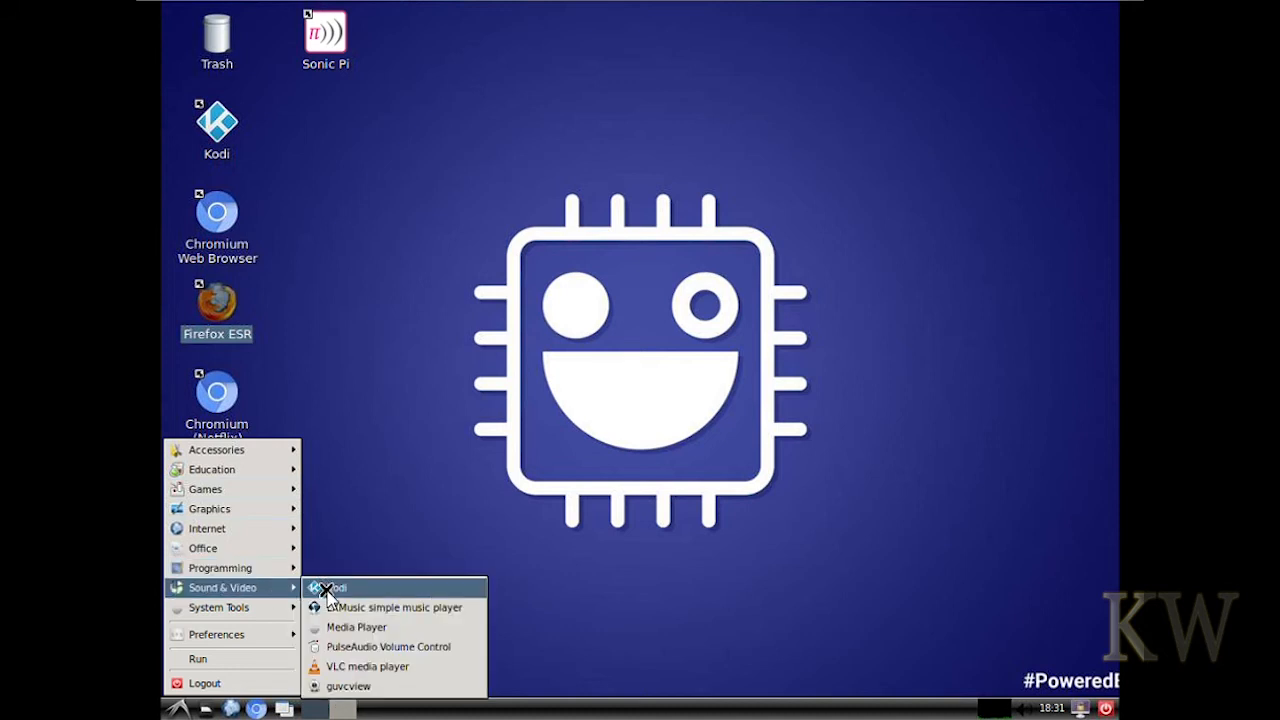
click(485, 435)
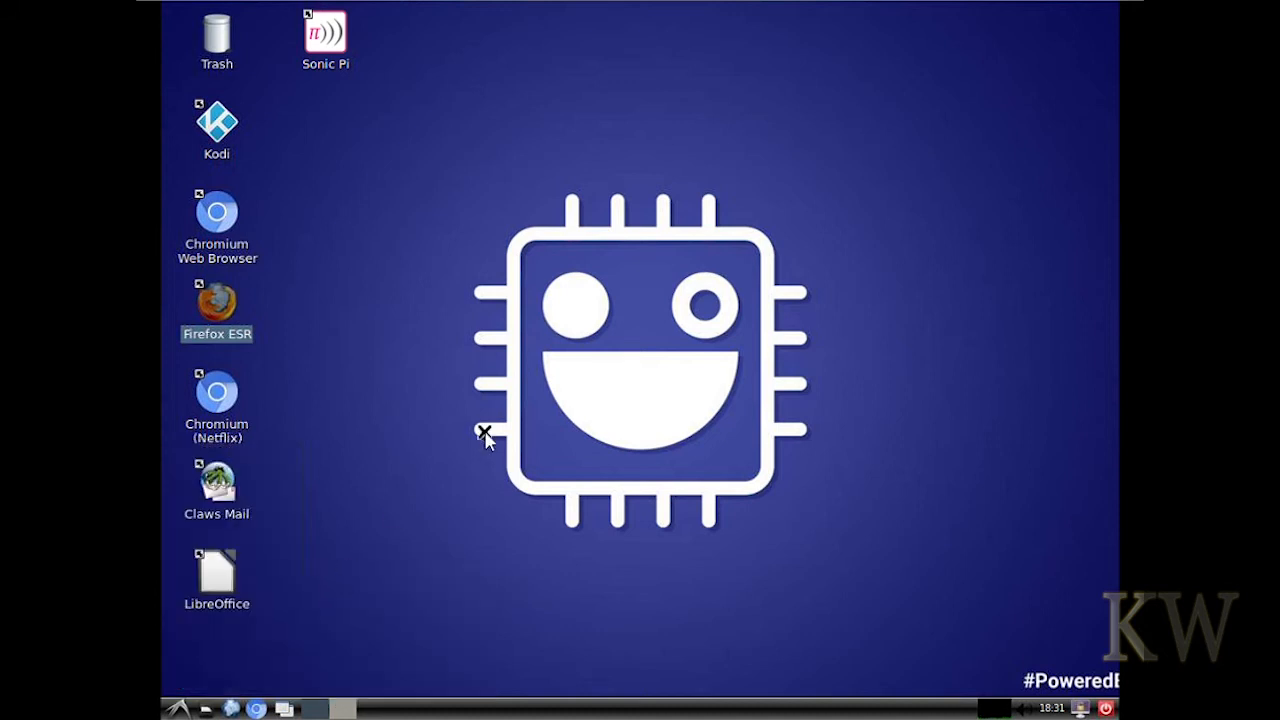
mouse_move(172, 663)
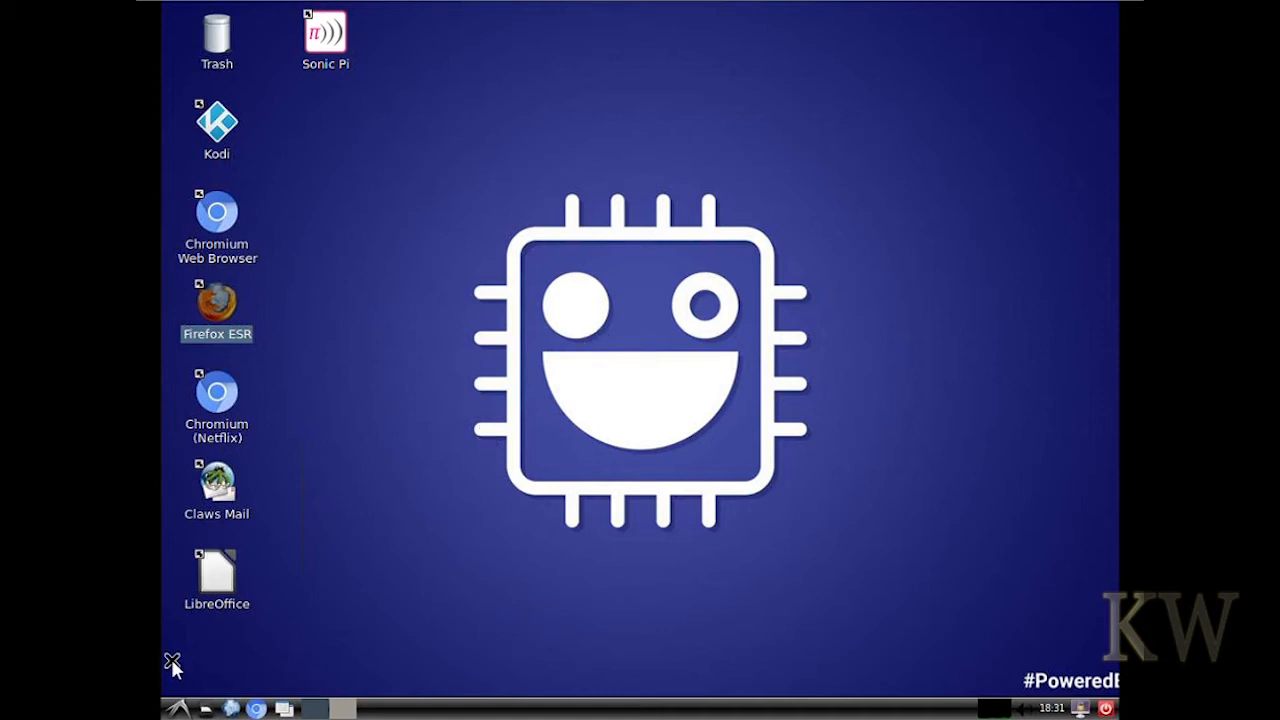
click(178, 708)
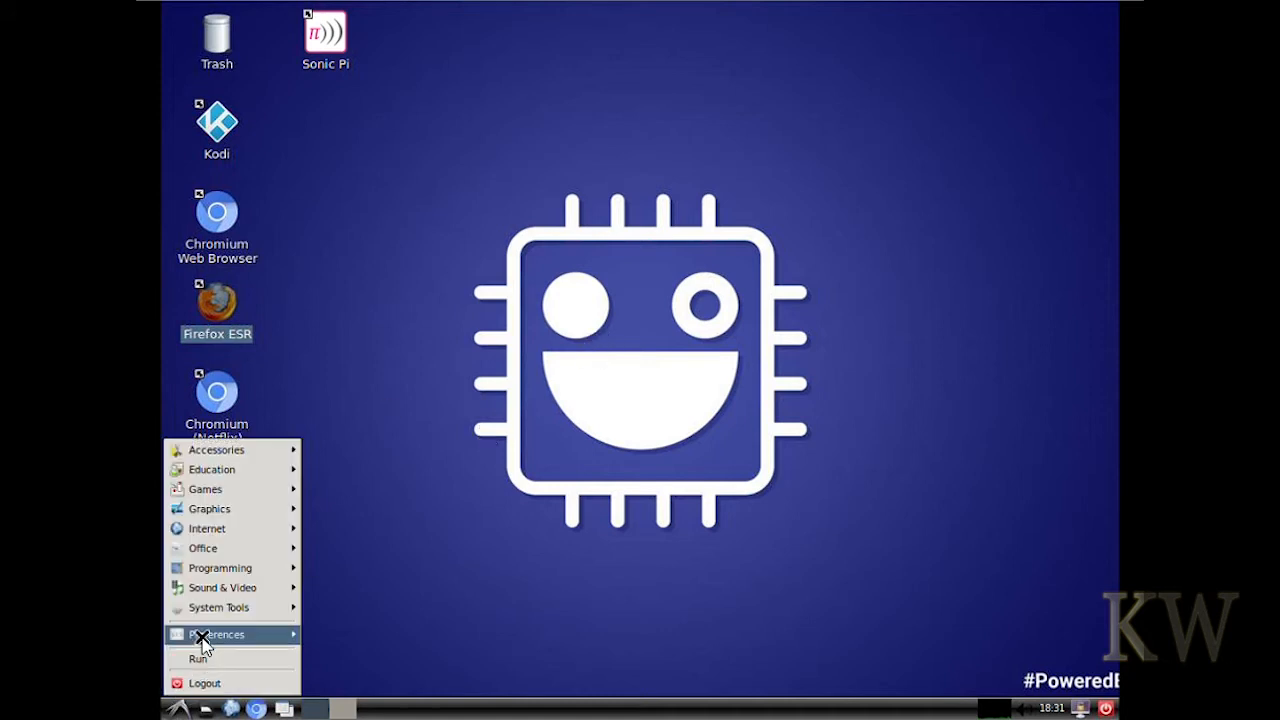
mouse_move(222, 587)
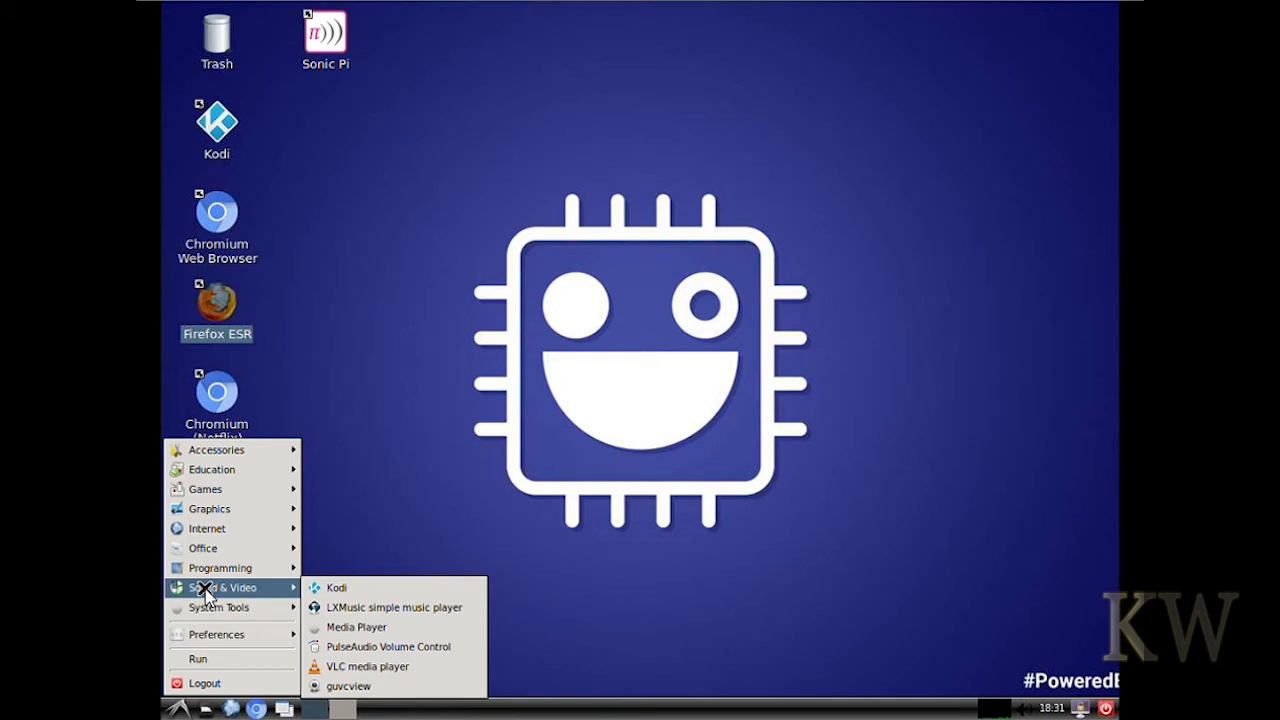
mouse_move(348, 686)
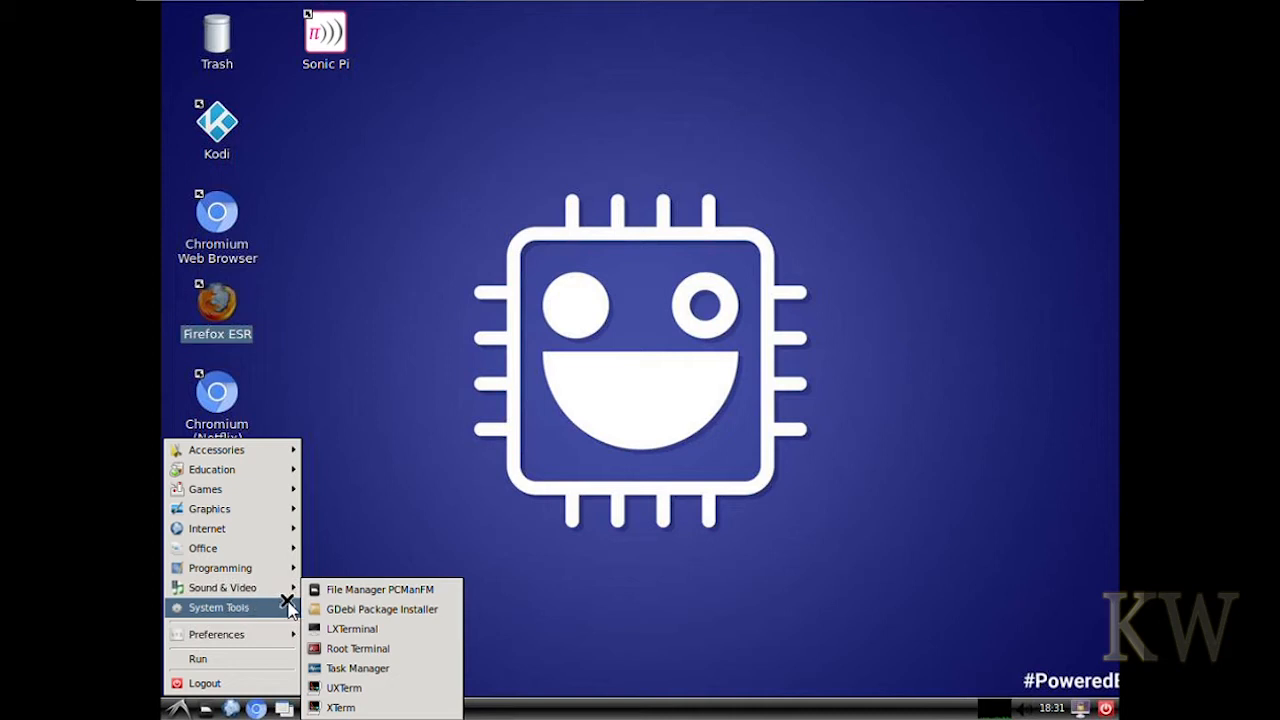
mouse_move(343, 688)
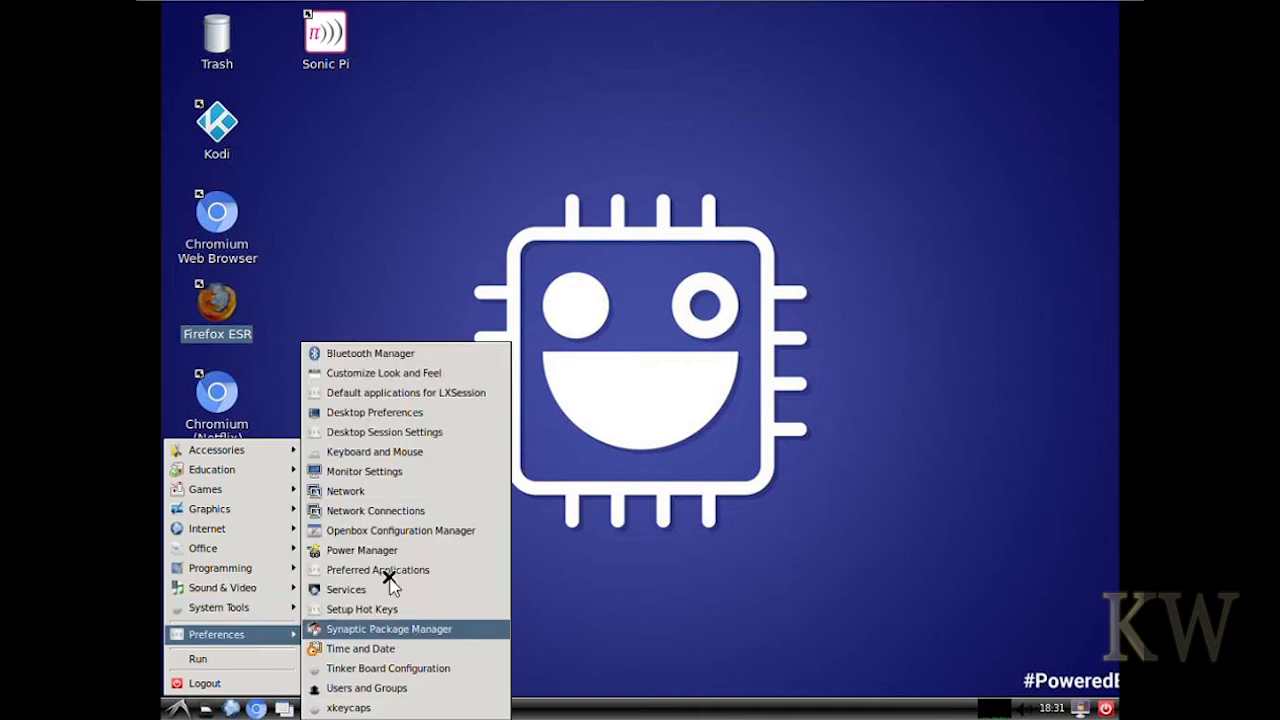
mouse_move(365, 451)
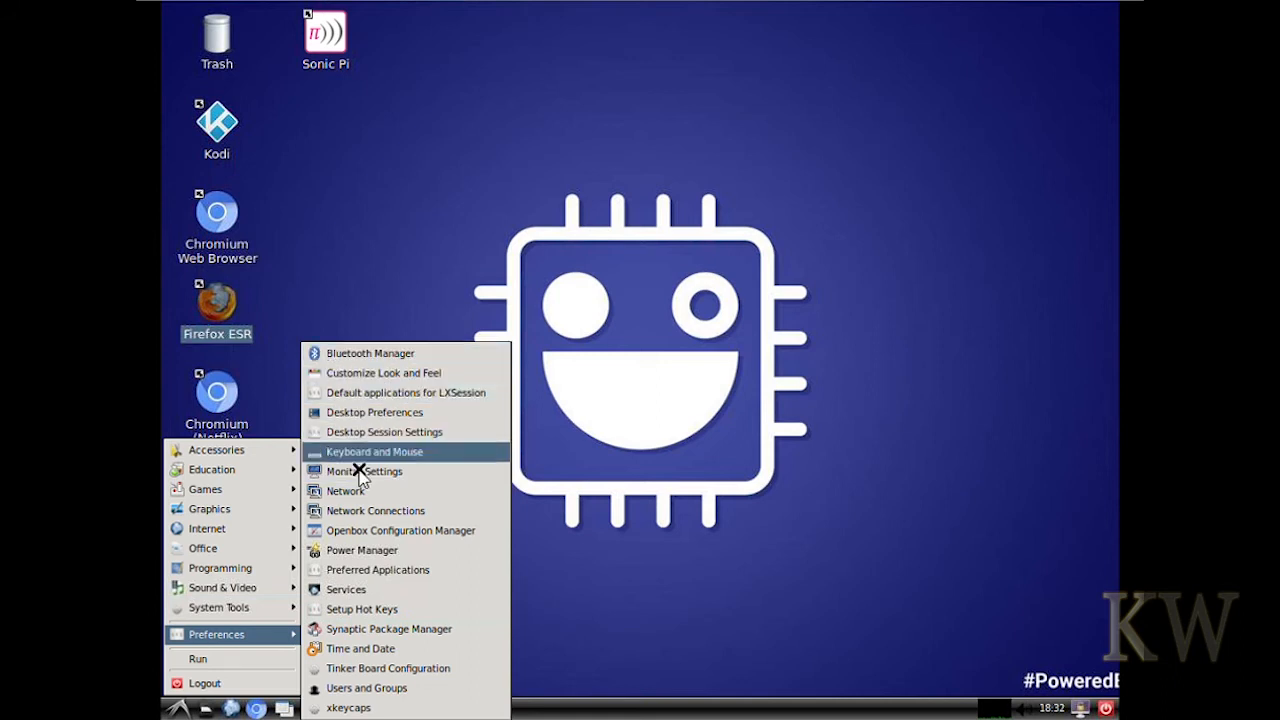
mouse_move(360, 668)
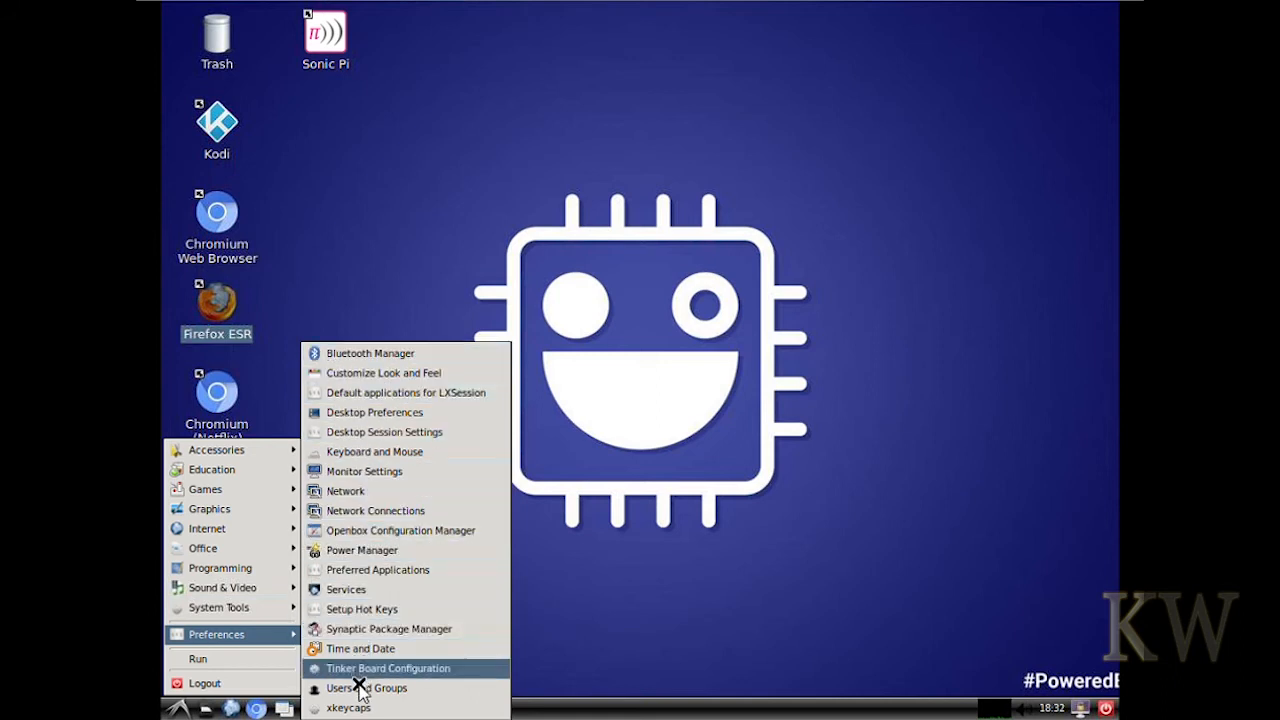
mouse_move(366, 688)
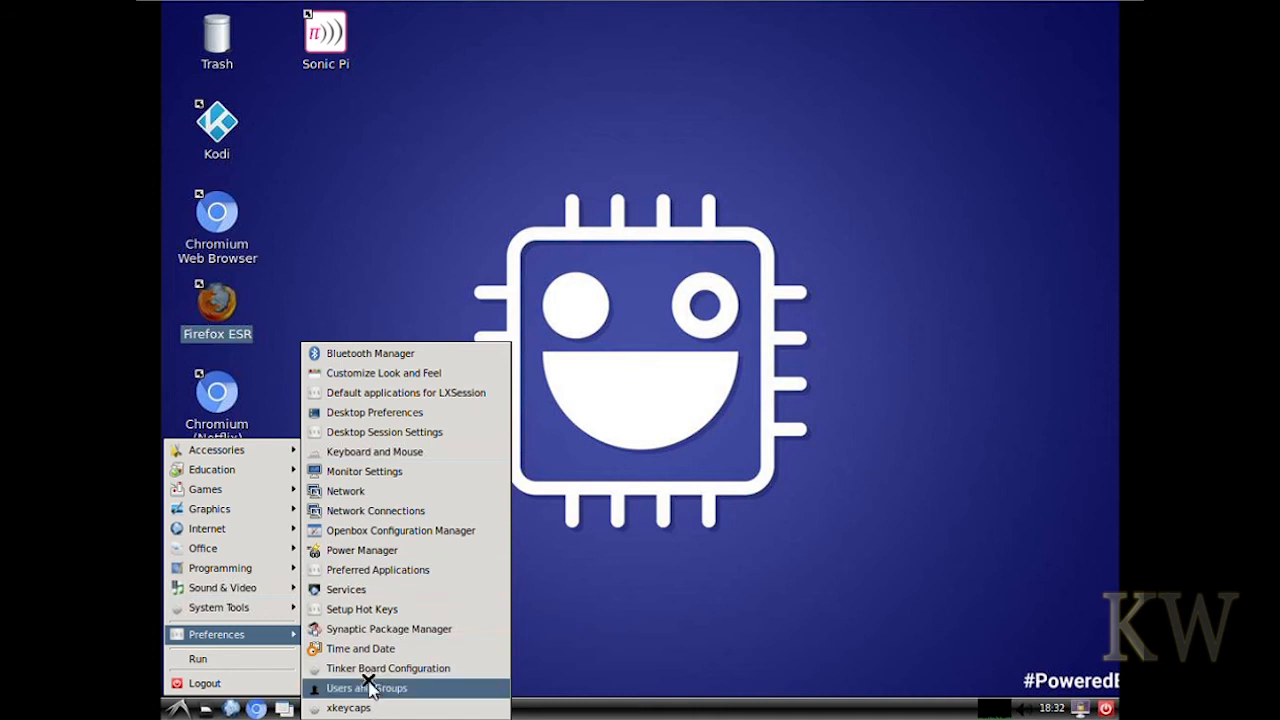
mouse_move(375, 392)
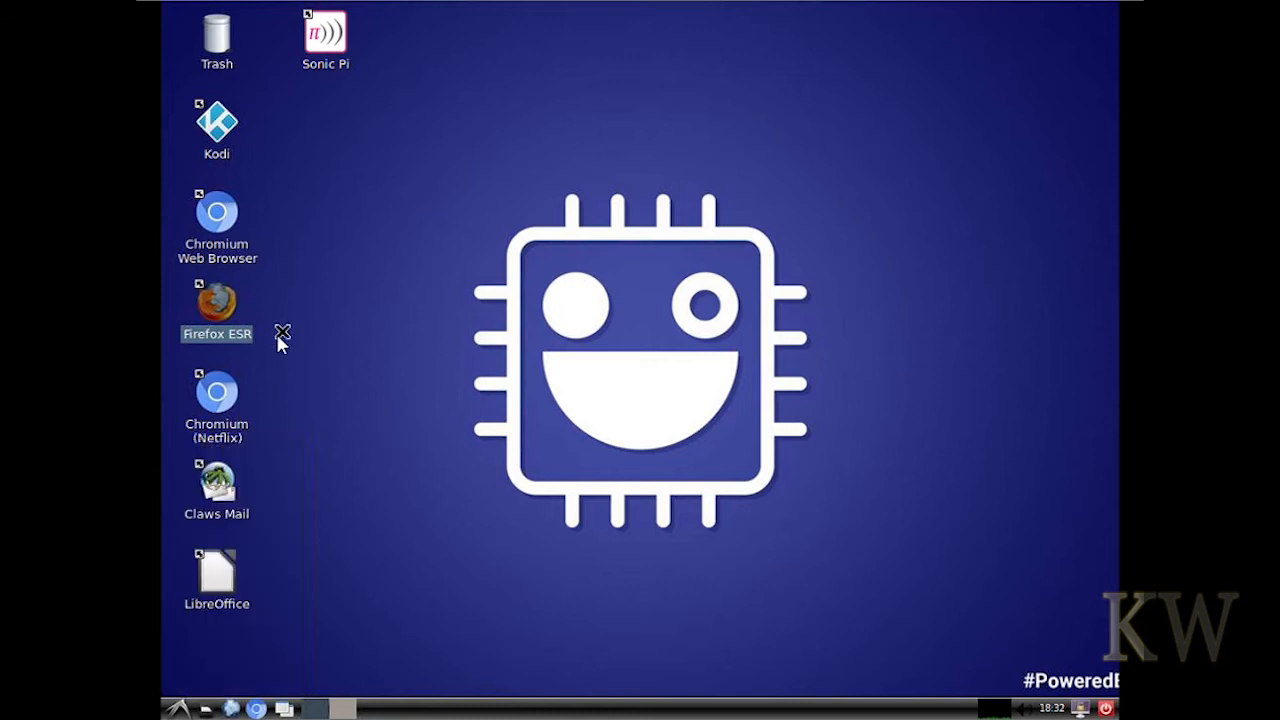
mouse_move(210, 310)
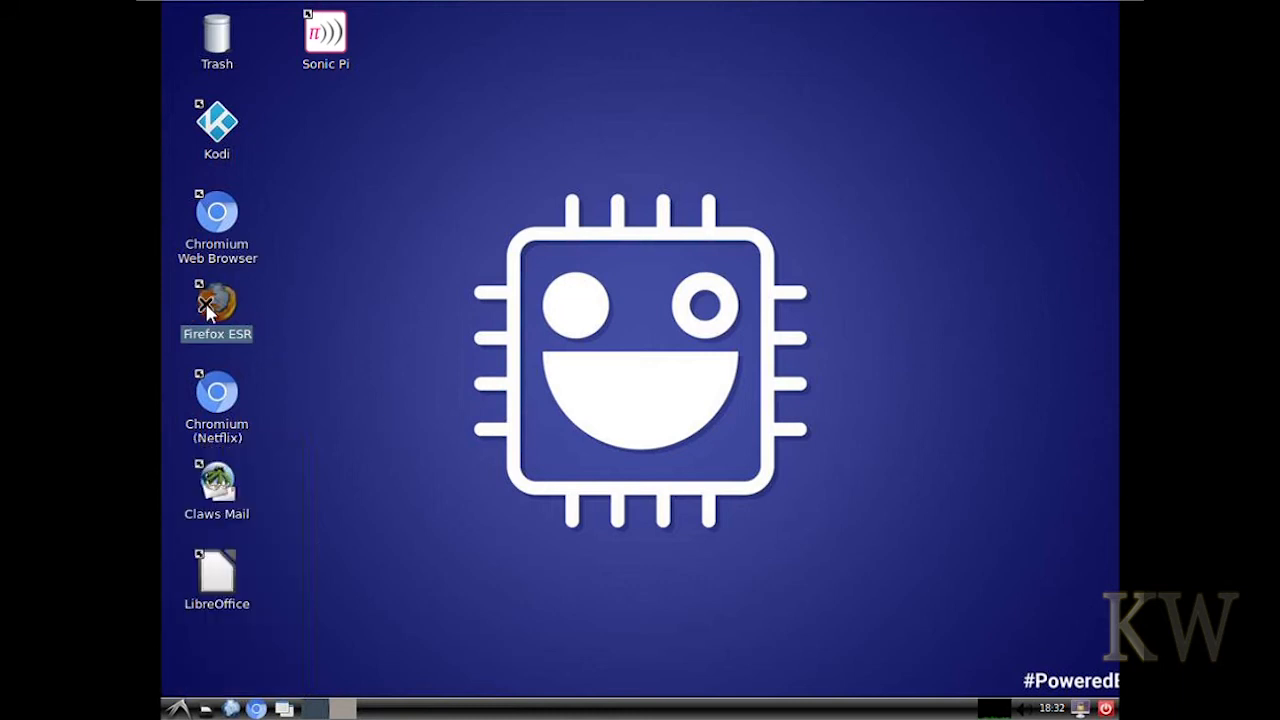
mouse_move(313, 302)
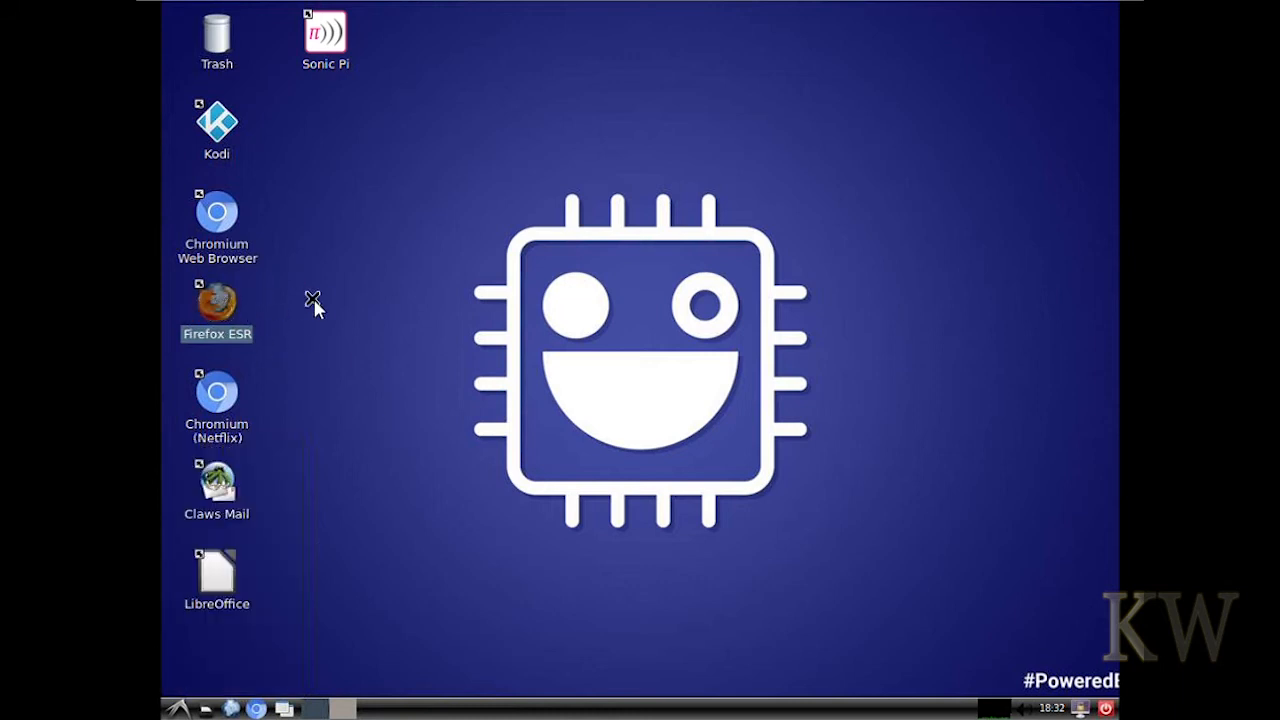
Step: Launch Firefox ESR from the desktop, load bing.com, then close the Bing window
double_click(217, 300)
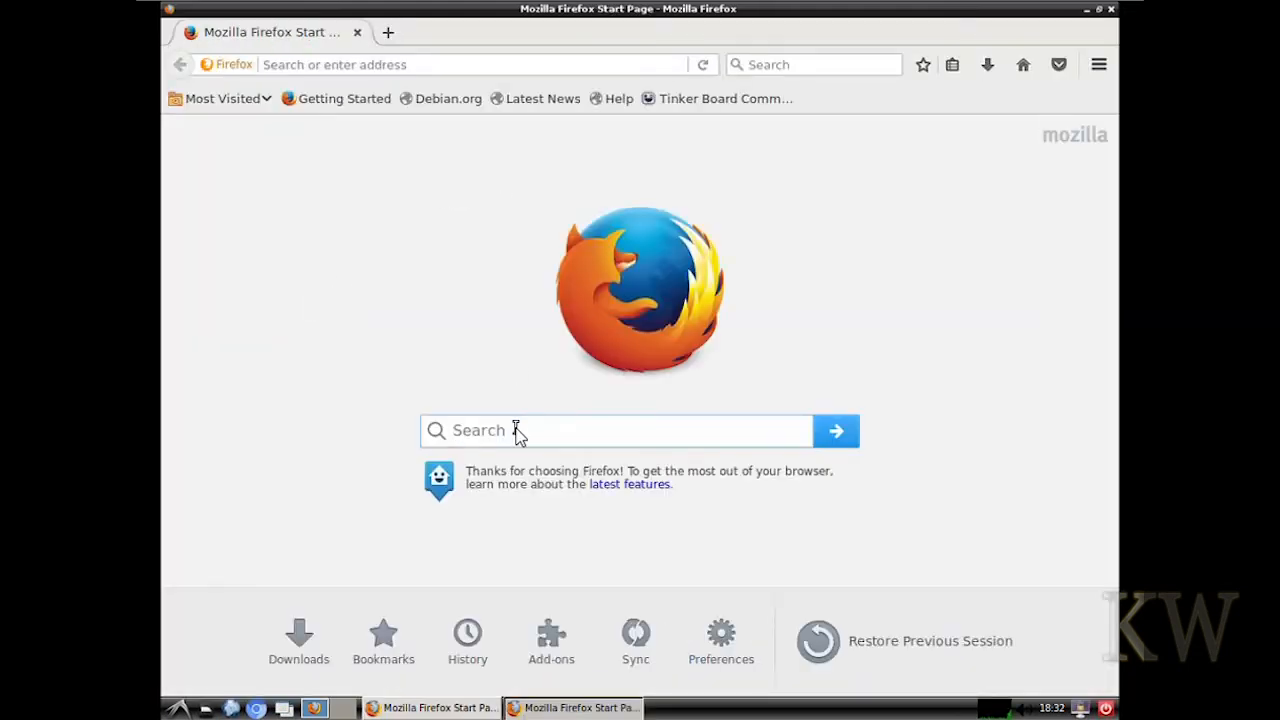
click(465, 64)
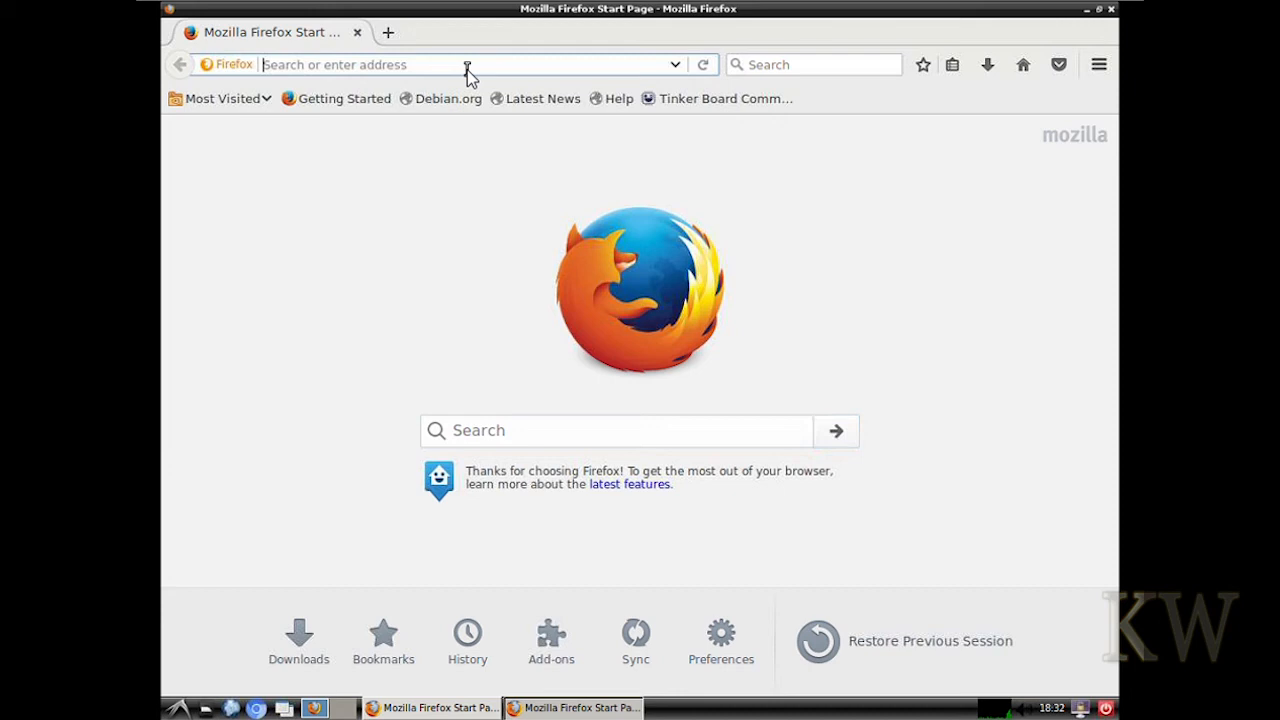
text(bing.com)
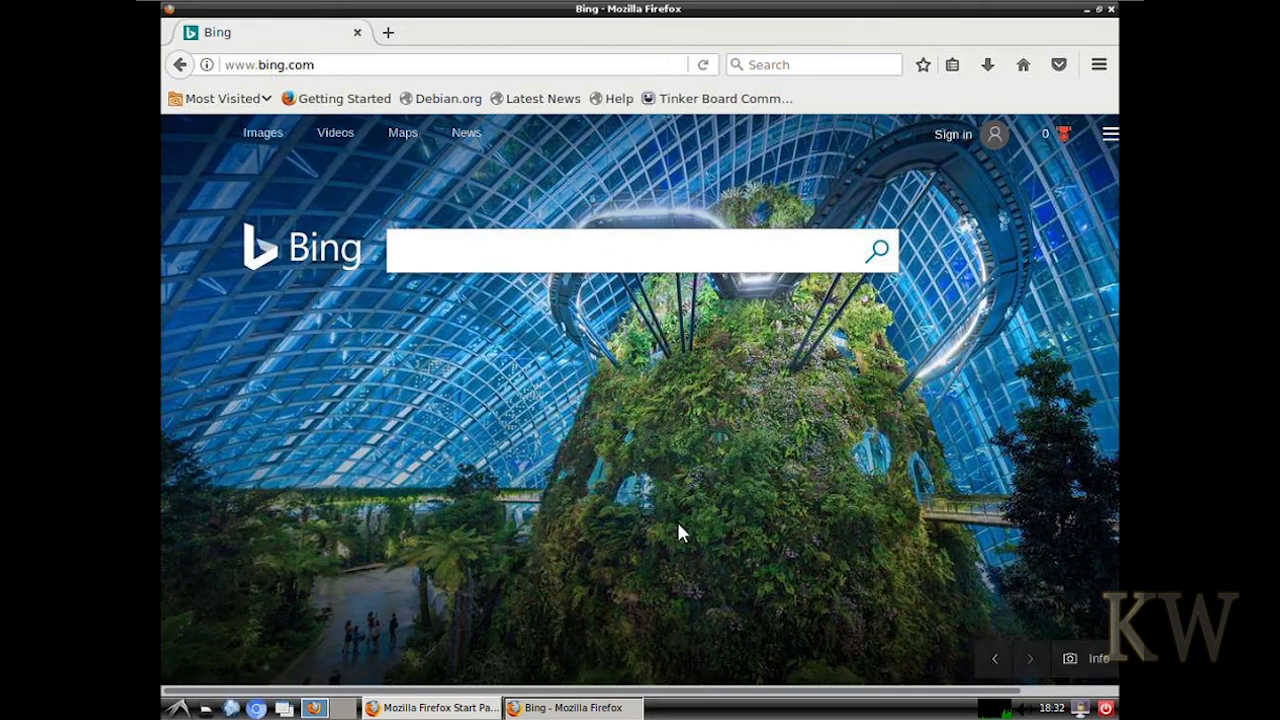
click(260, 531)
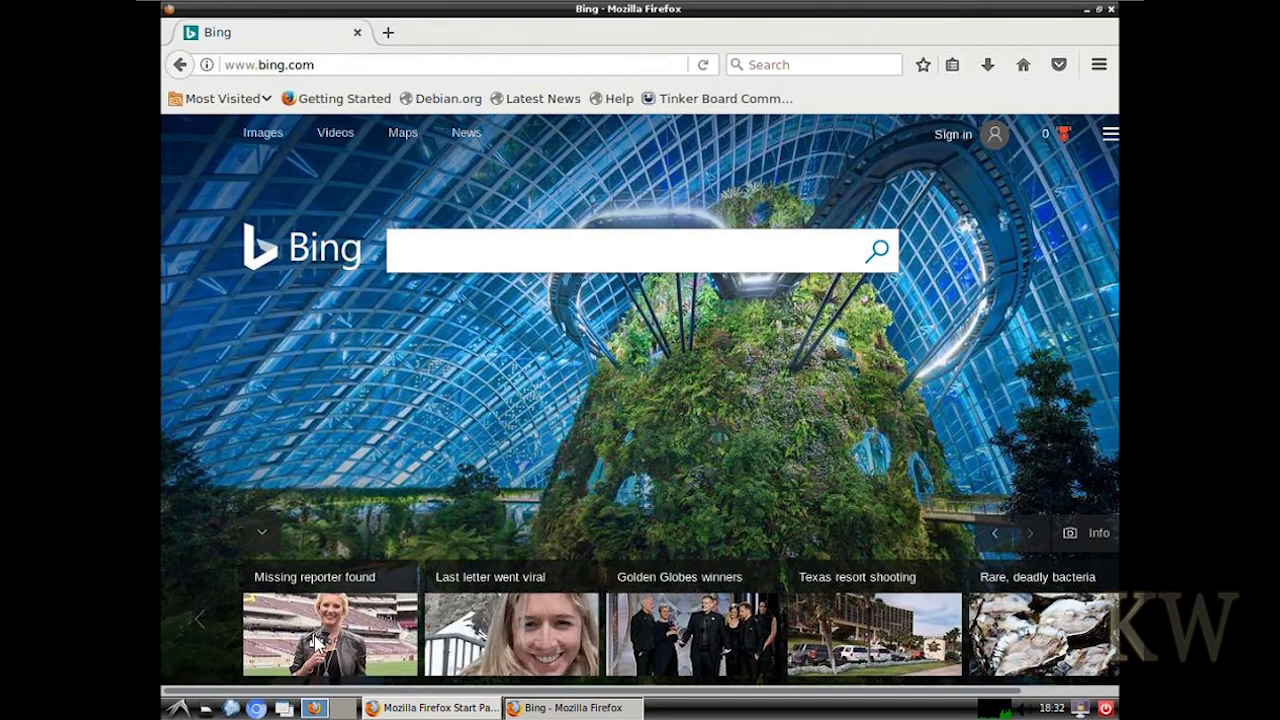
mouse_move(835, 132)
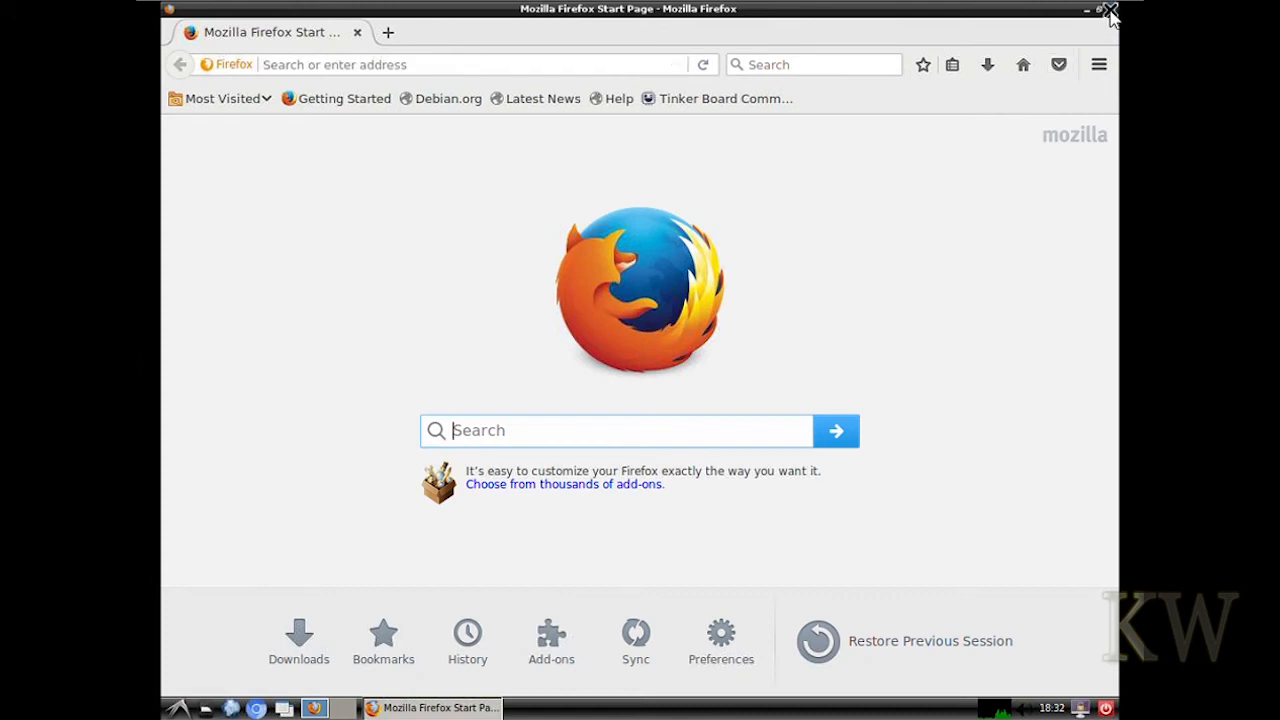
click(1110, 9)
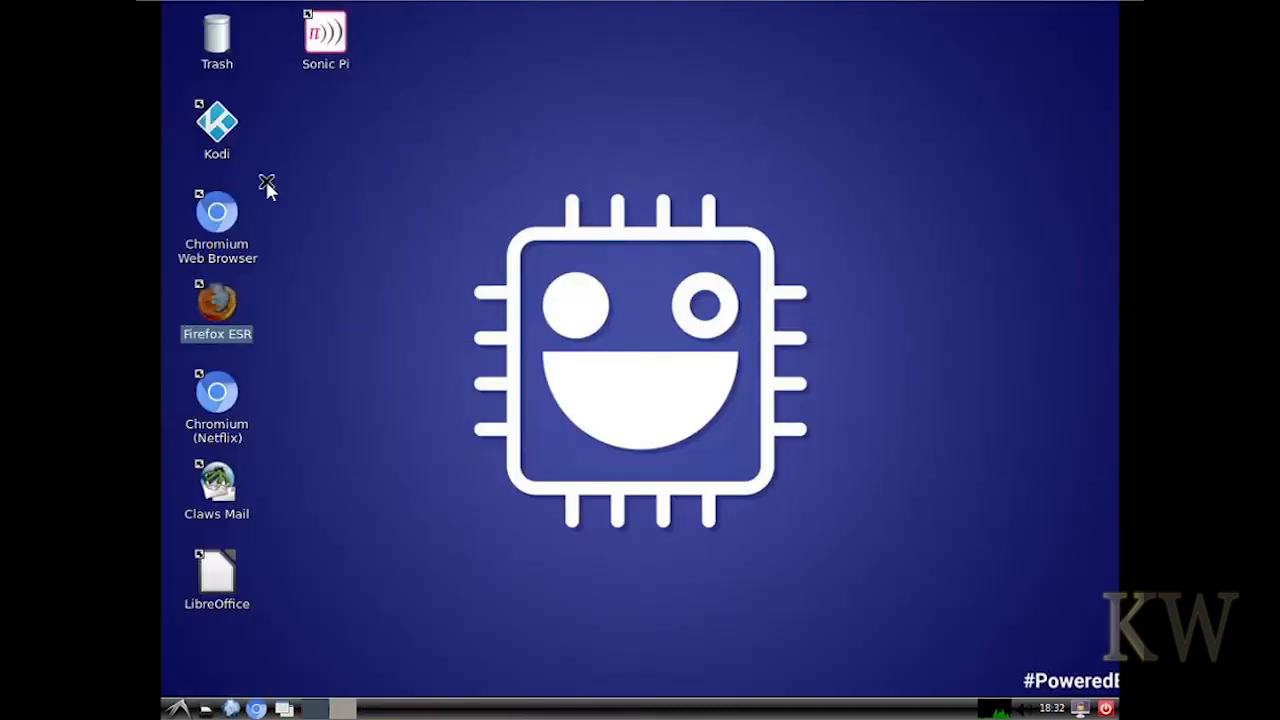
double_click(217, 215)
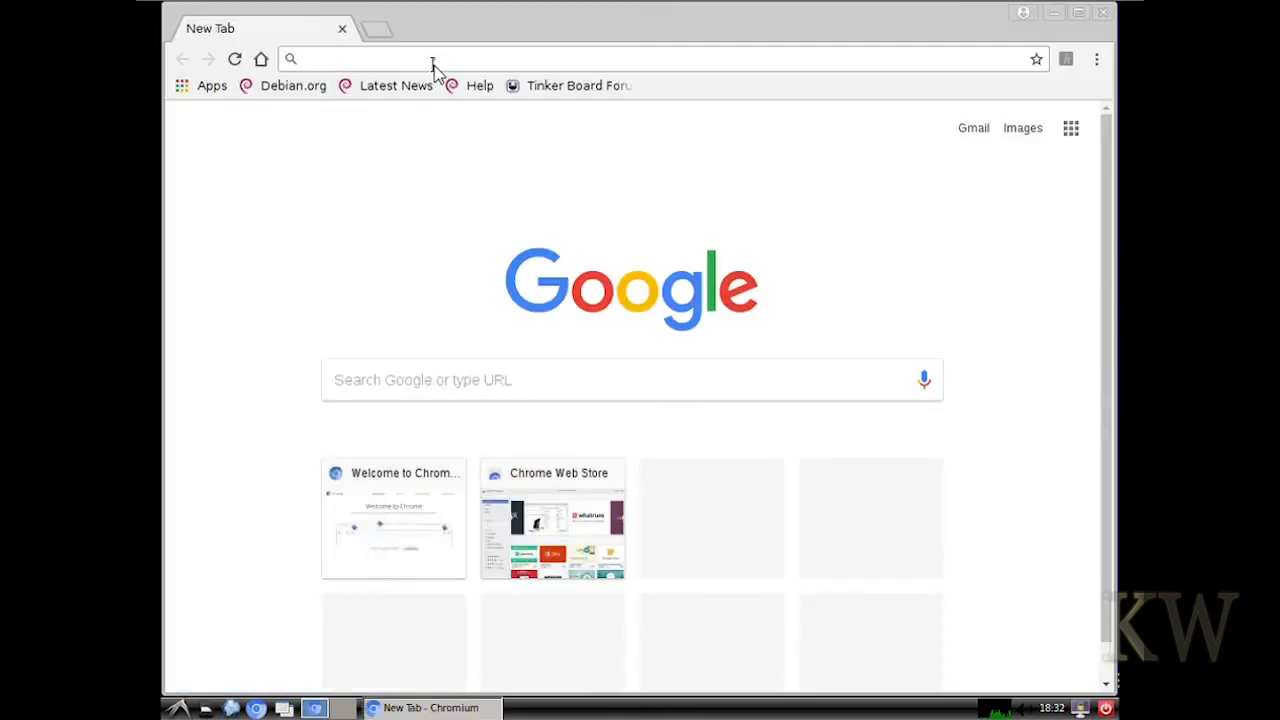
text(www.bing.com/?toHttps=1&redig=01BA2C7093B9471FAE47E555CC978F80)
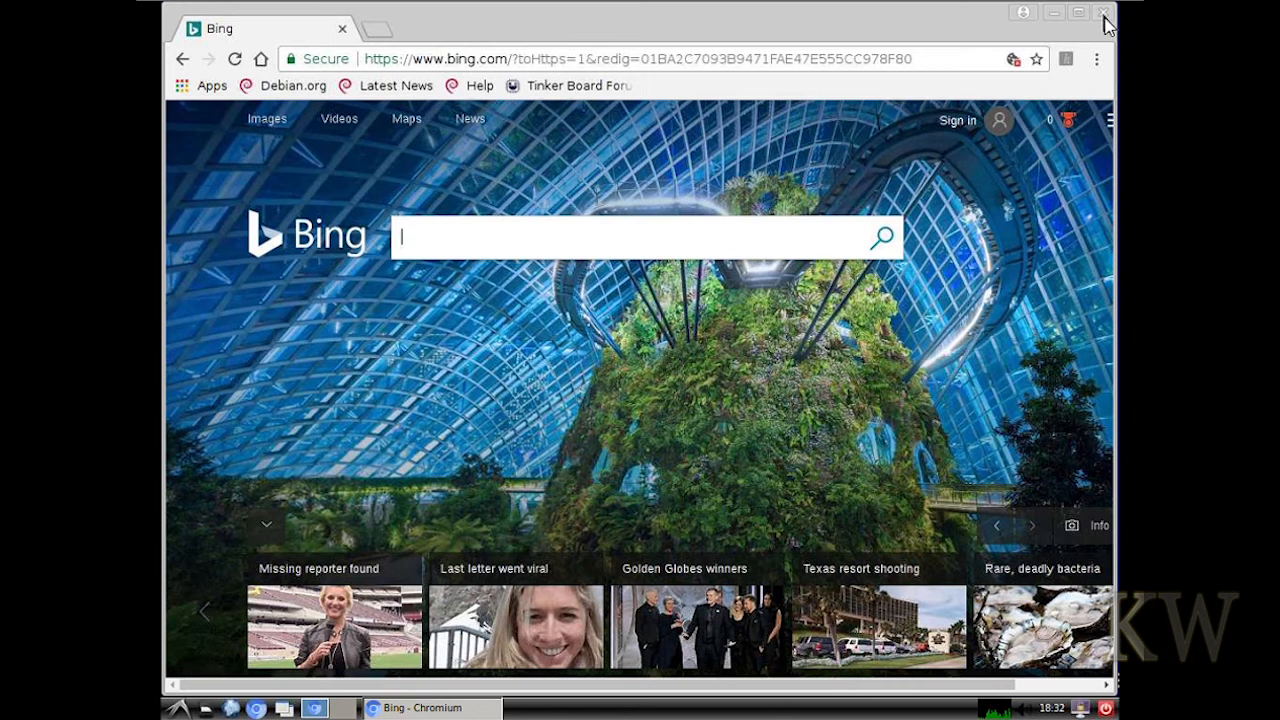
click(1104, 12)
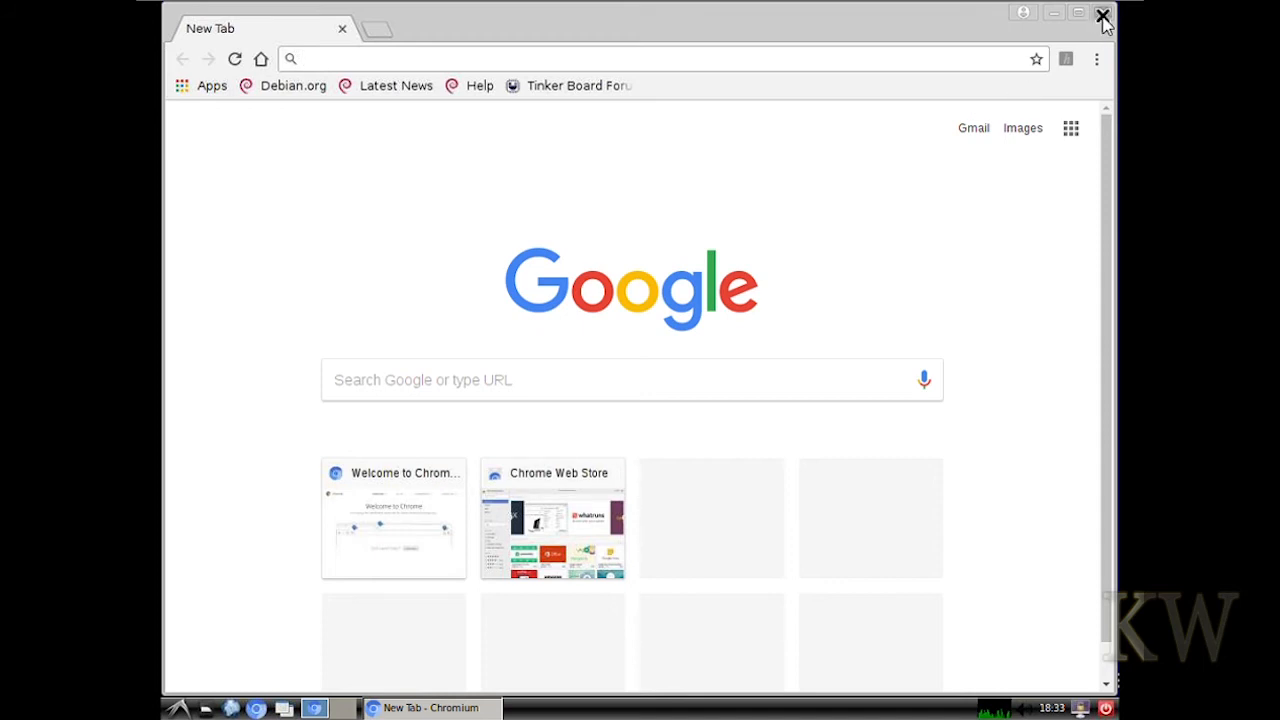
Step: Close the remaining Chromium window and launch LibreOffice from its desktop icon
click(1103, 16)
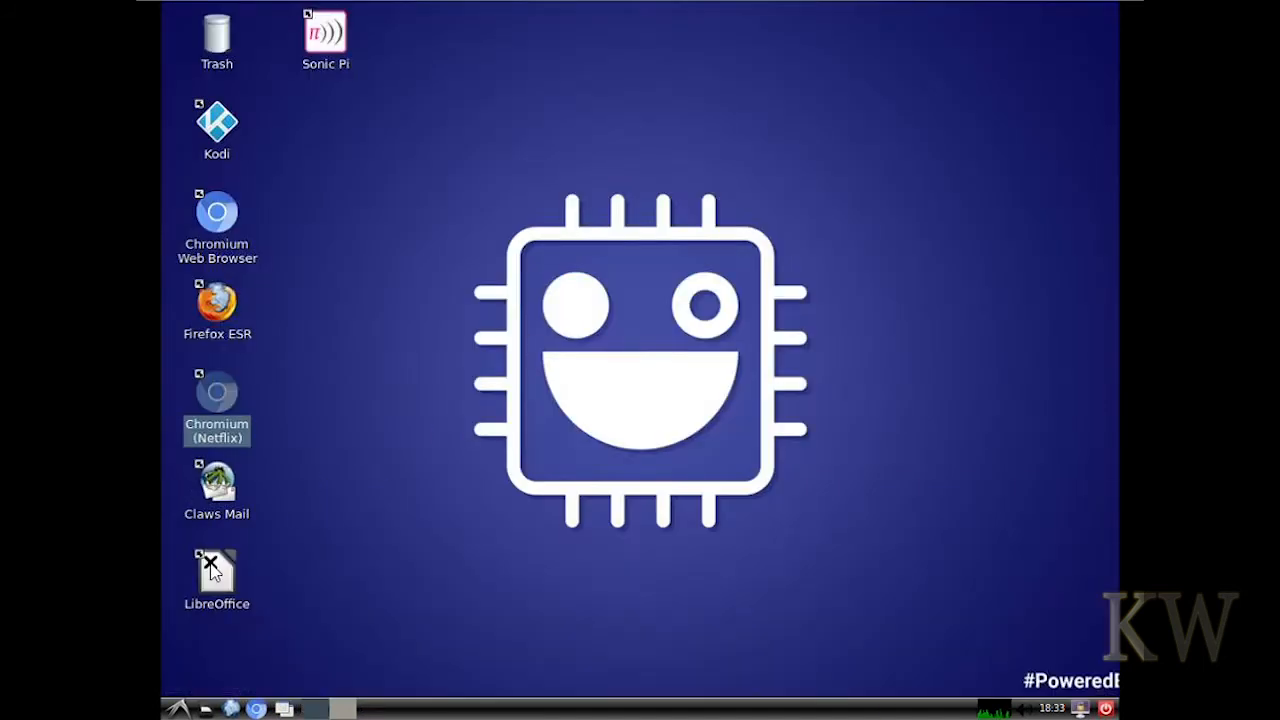
double_click(217, 575)
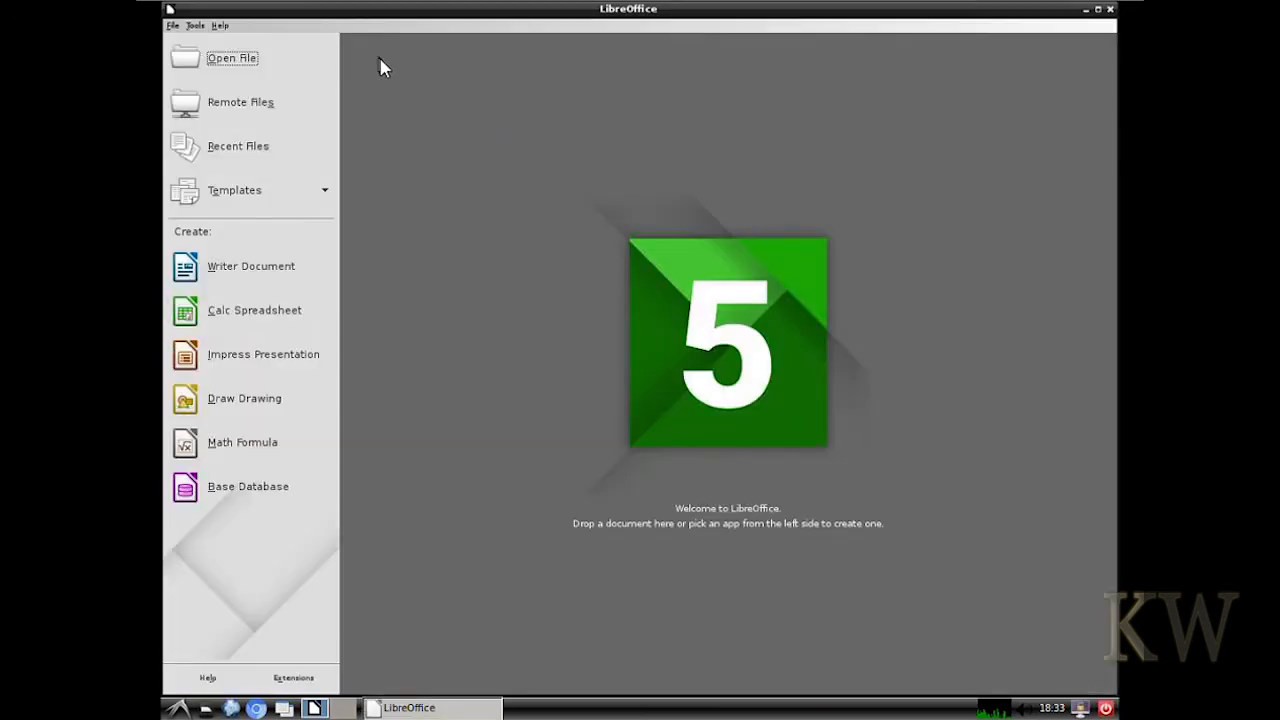
mouse_move(211, 680)
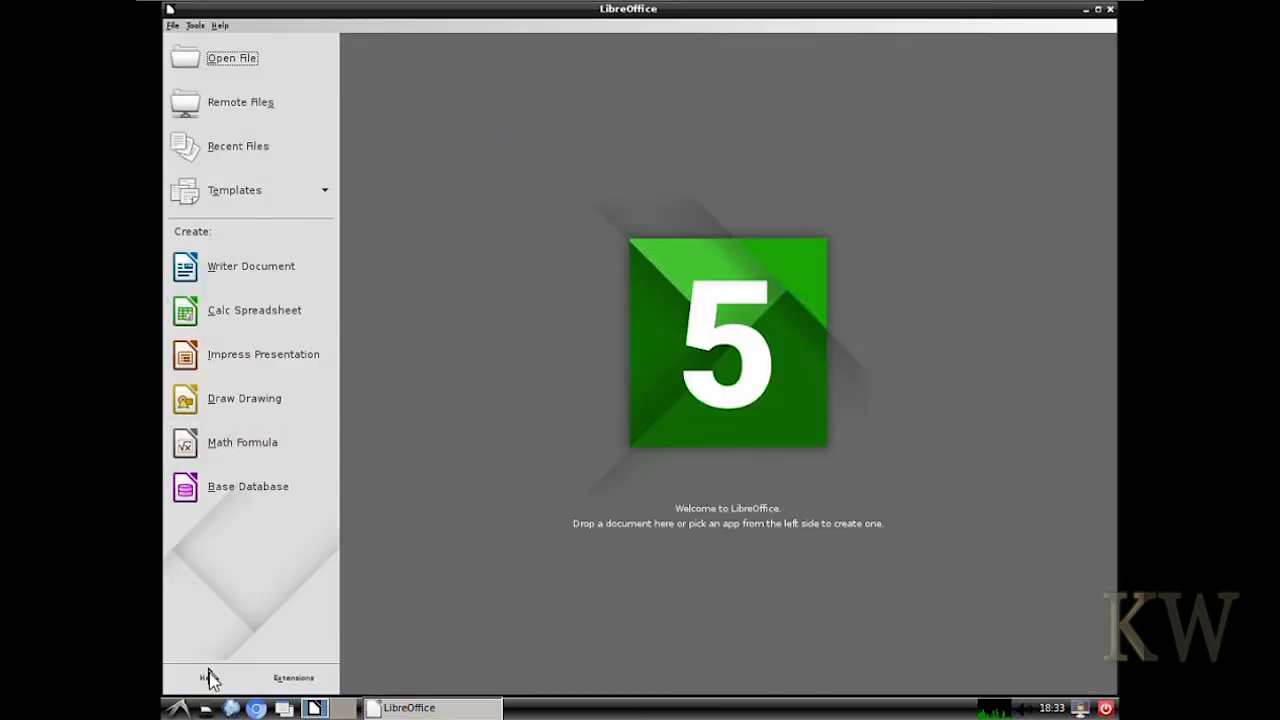
mouse_move(728, 477)
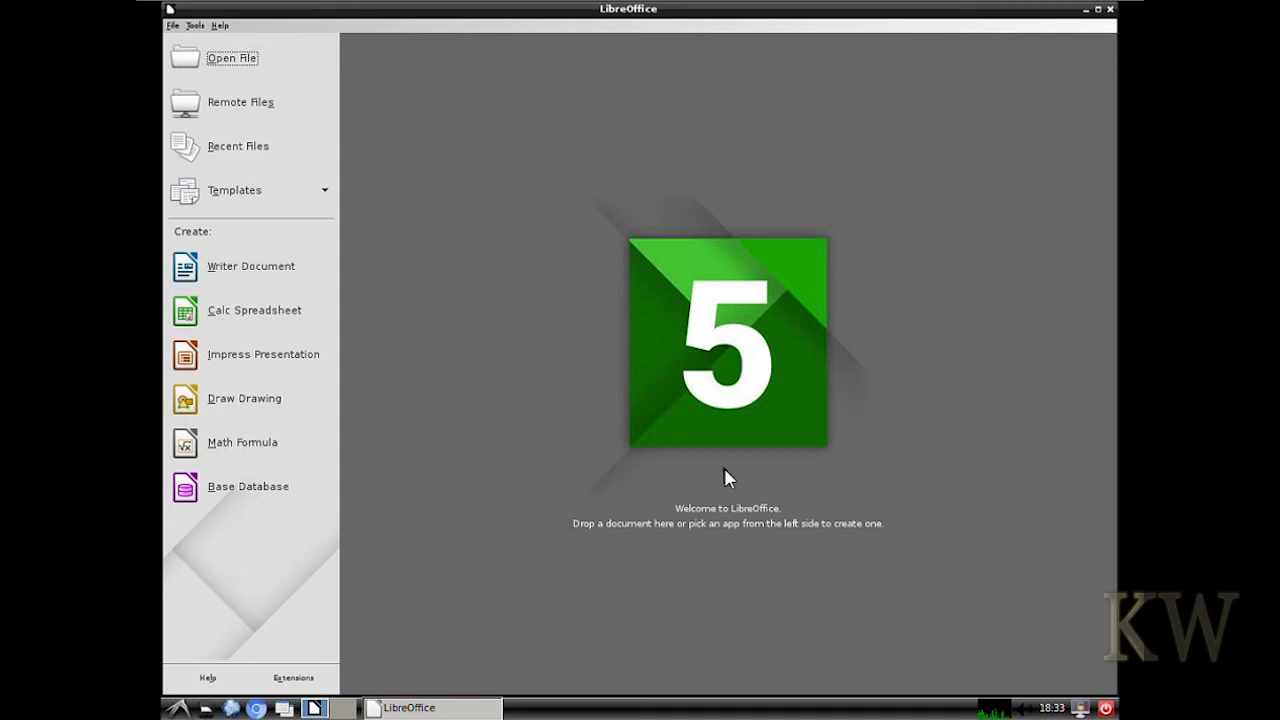
mouse_move(1073, 45)
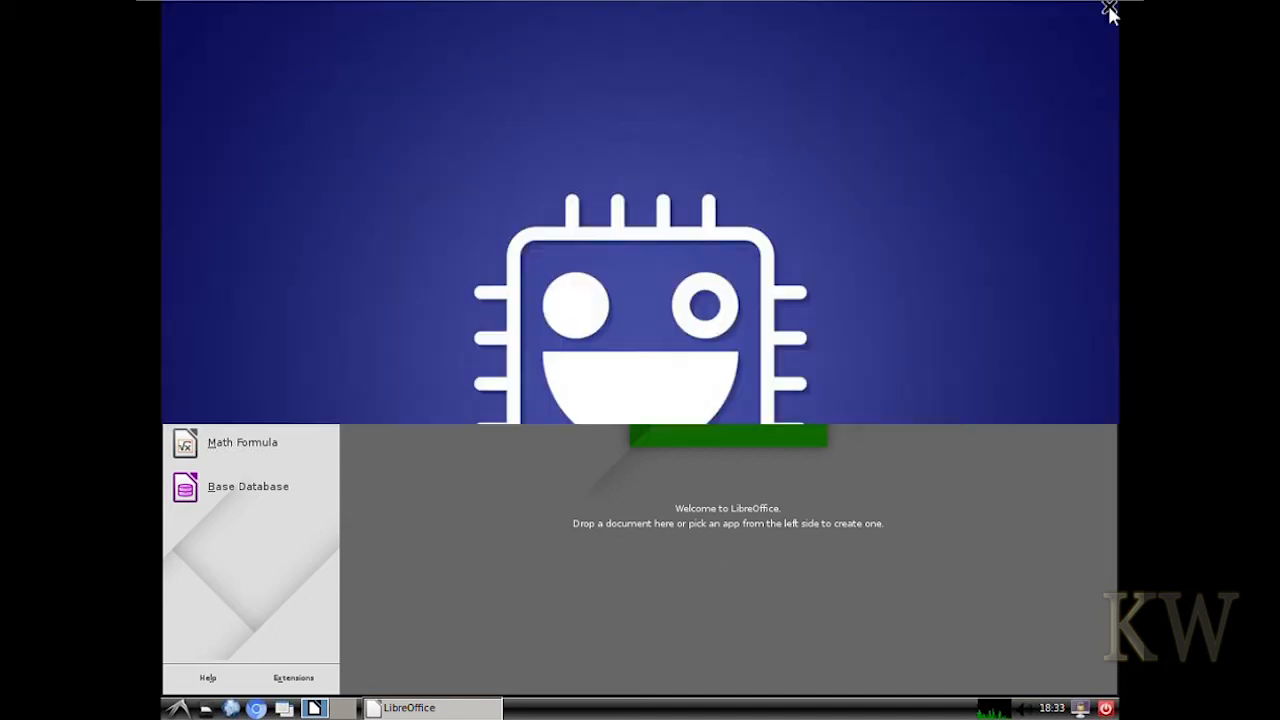
Step: Close LibreOffice, launch Claws Mail, step to the POP3 receiving settings, then cancel setup
click(1109, 11)
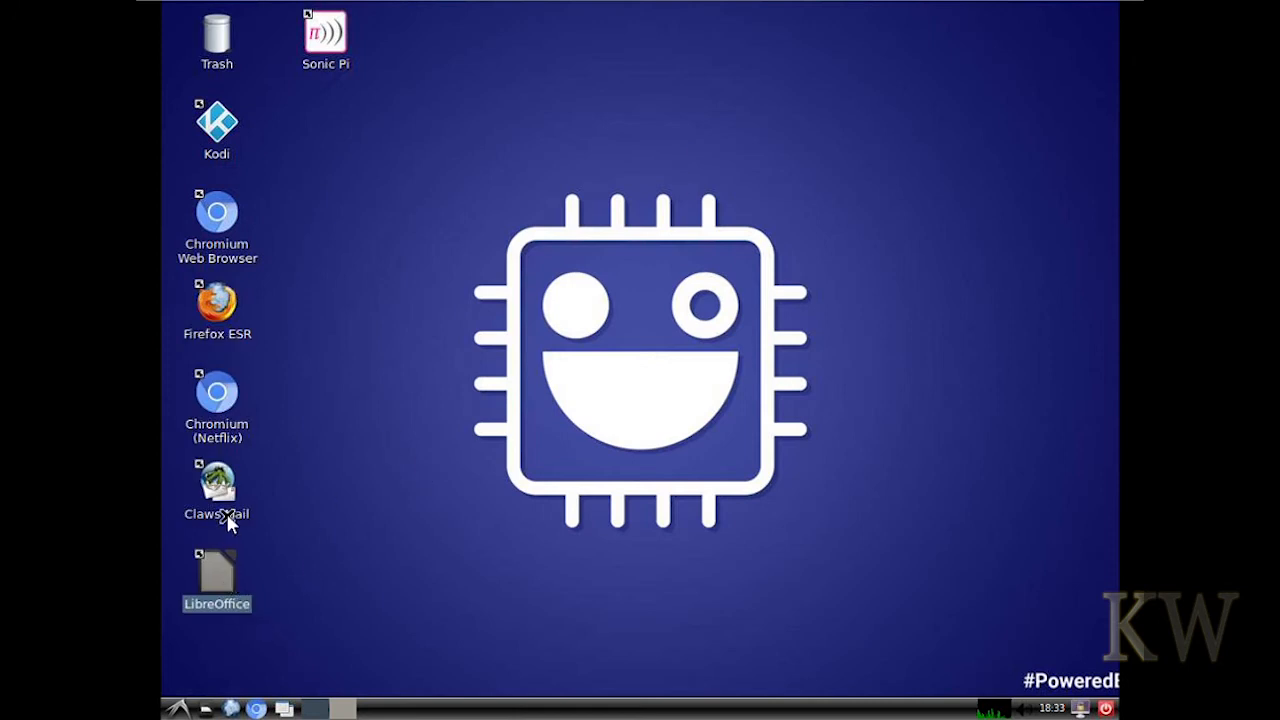
double_click(217, 490)
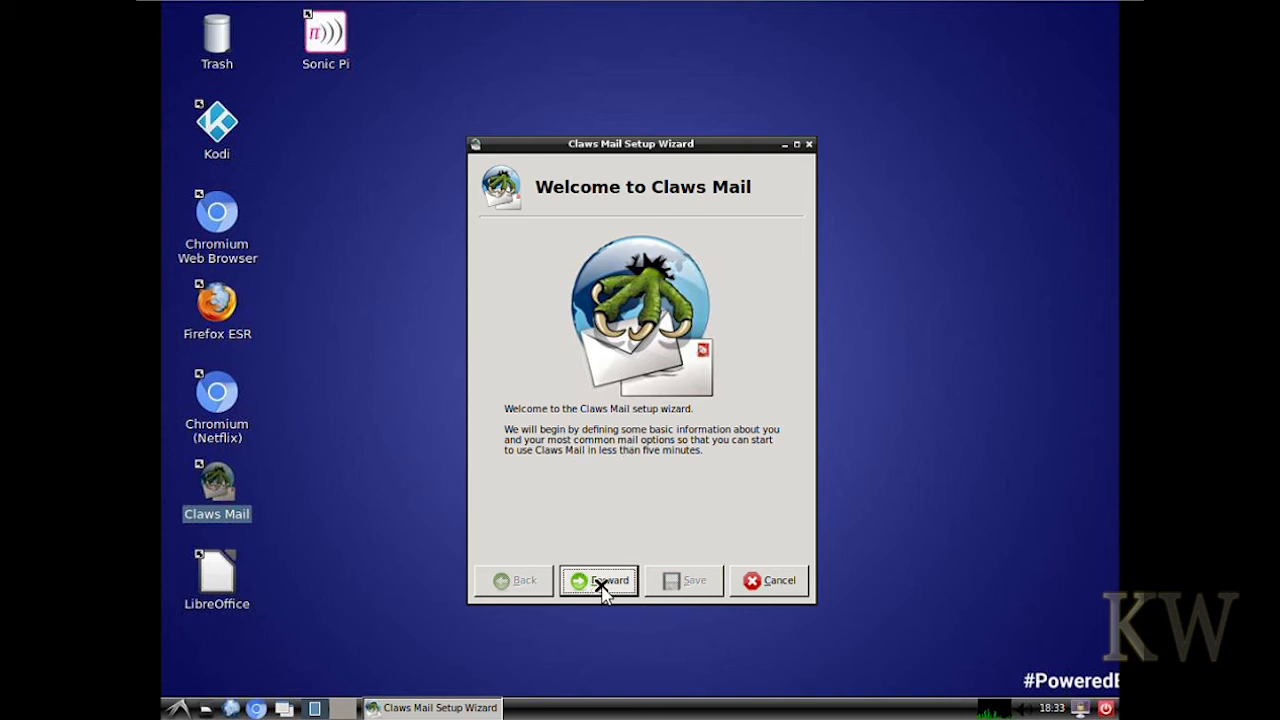
click(599, 580)
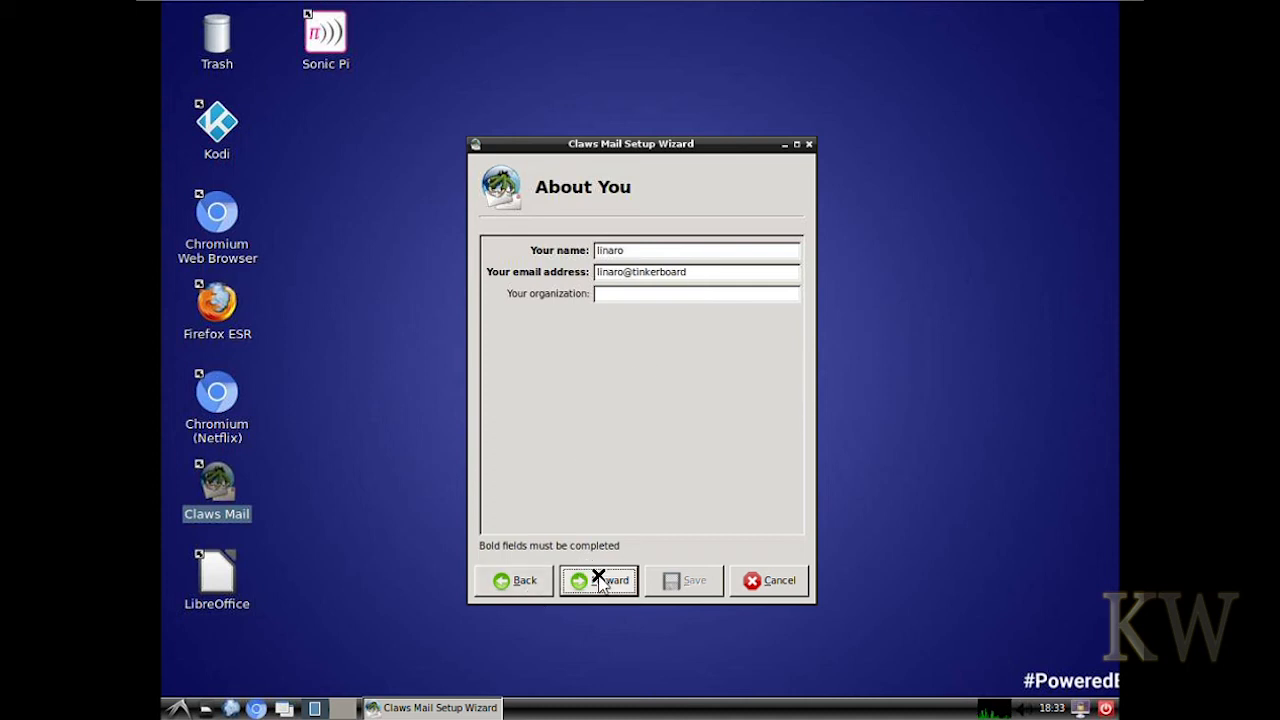
click(599, 580)
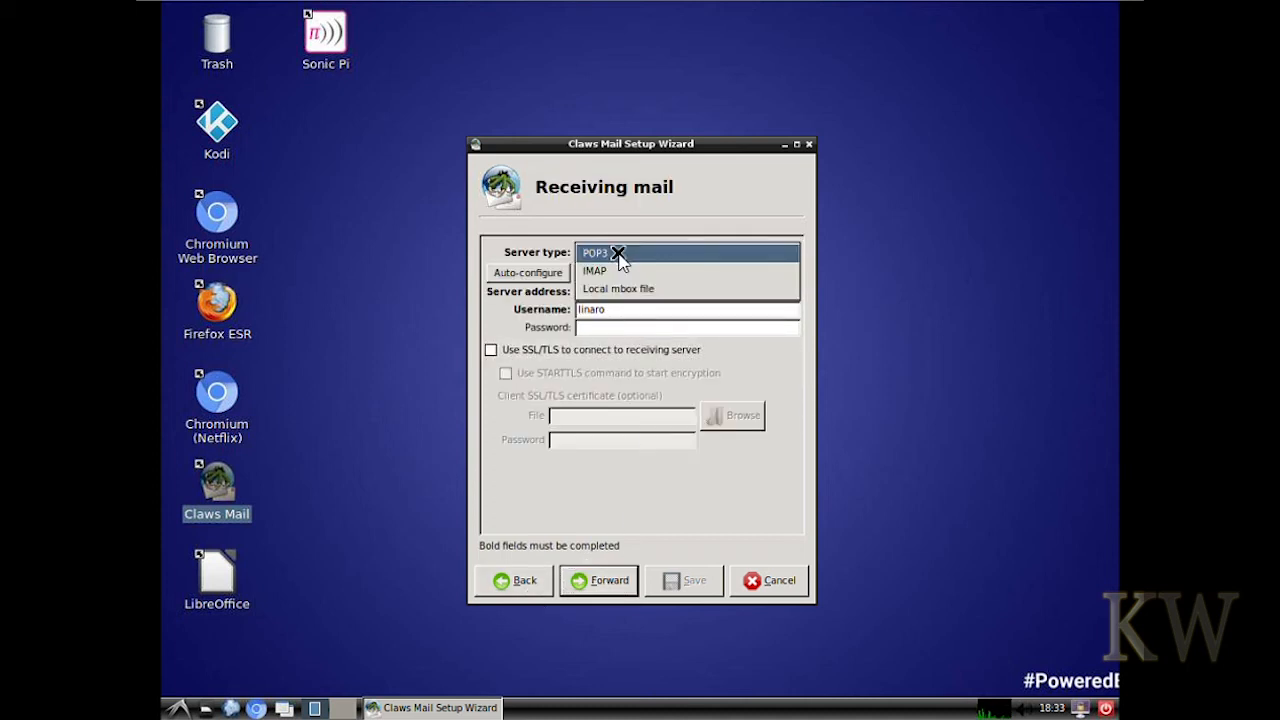
click(594, 252)
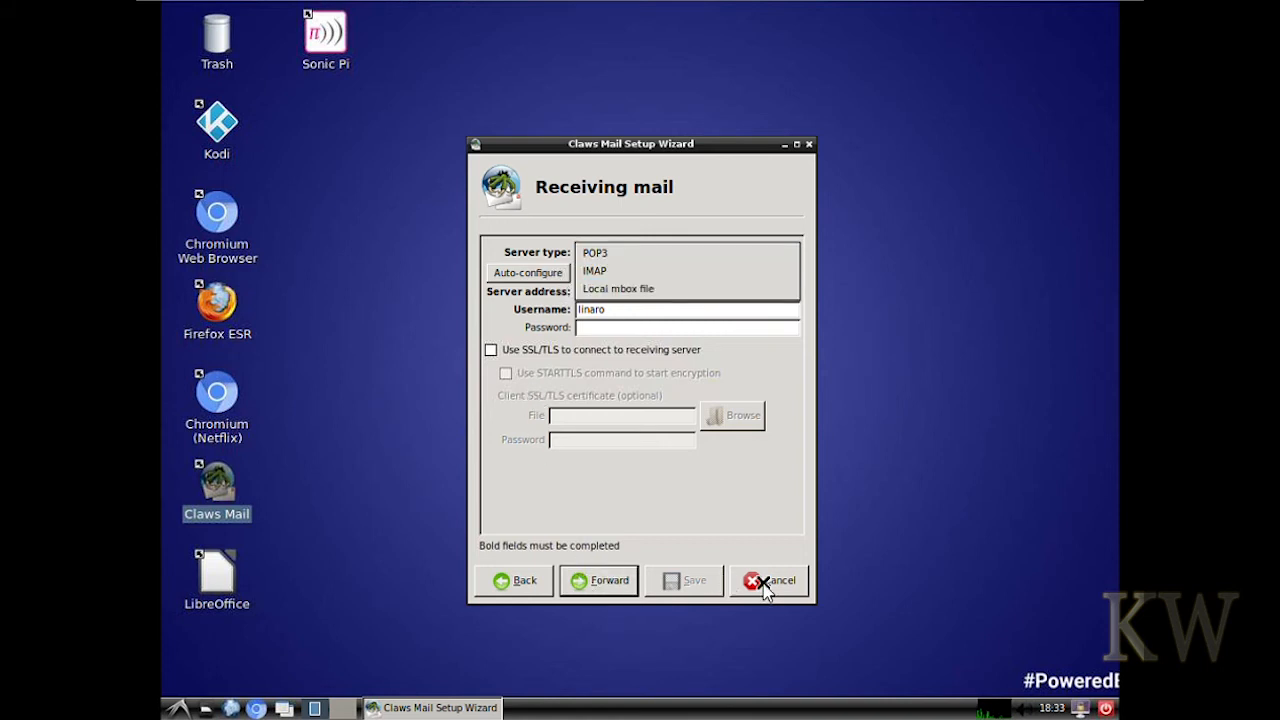
click(770, 580)
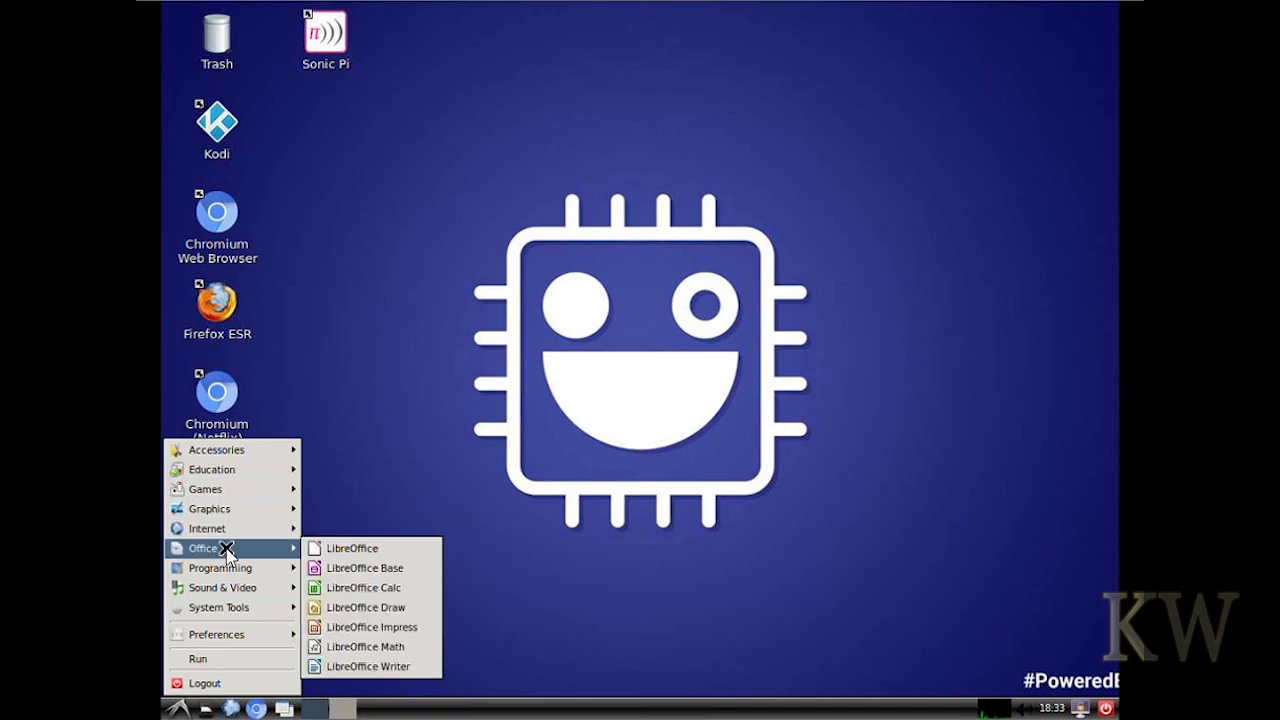
mouse_move(220, 568)
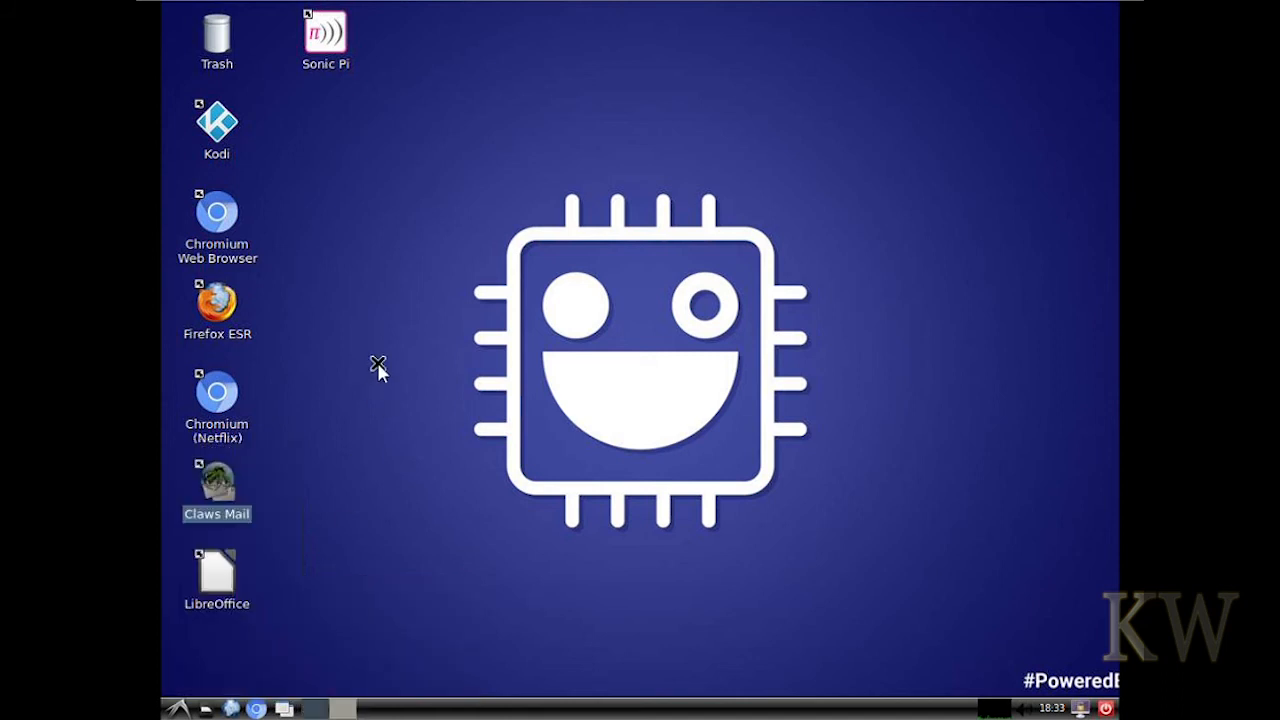
mouse_move(182, 148)
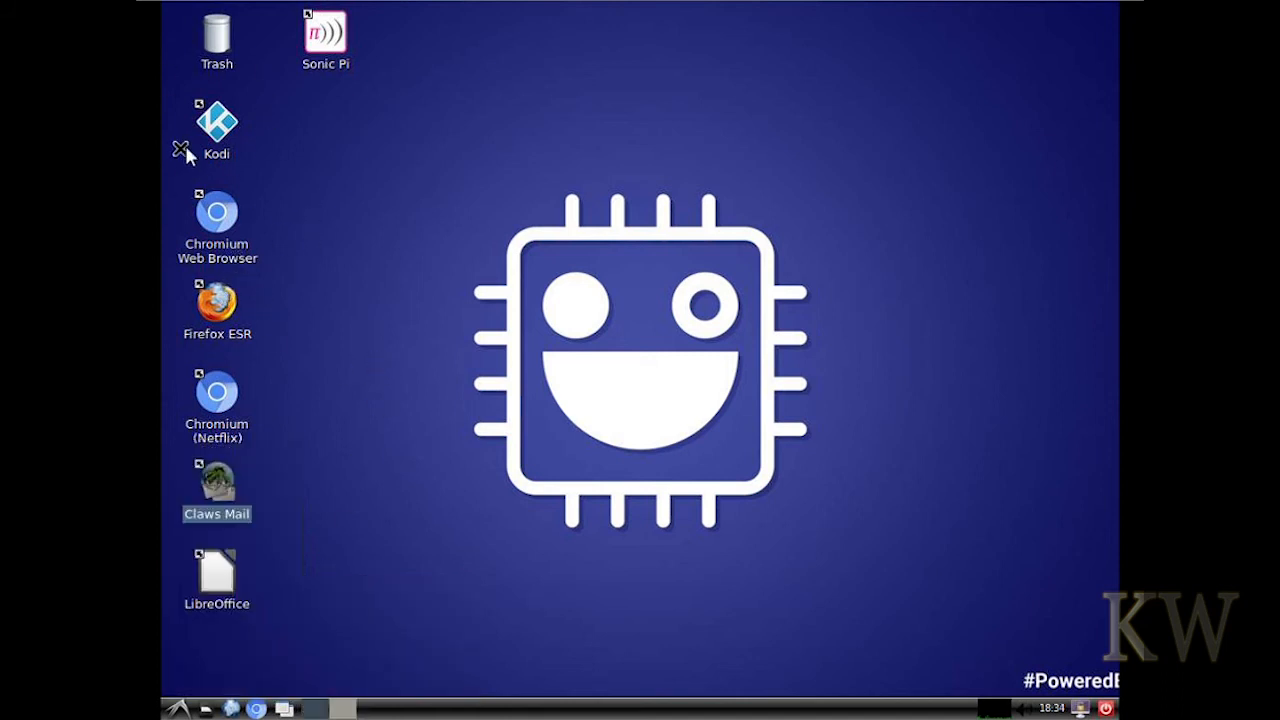
mouse_move(325, 35)
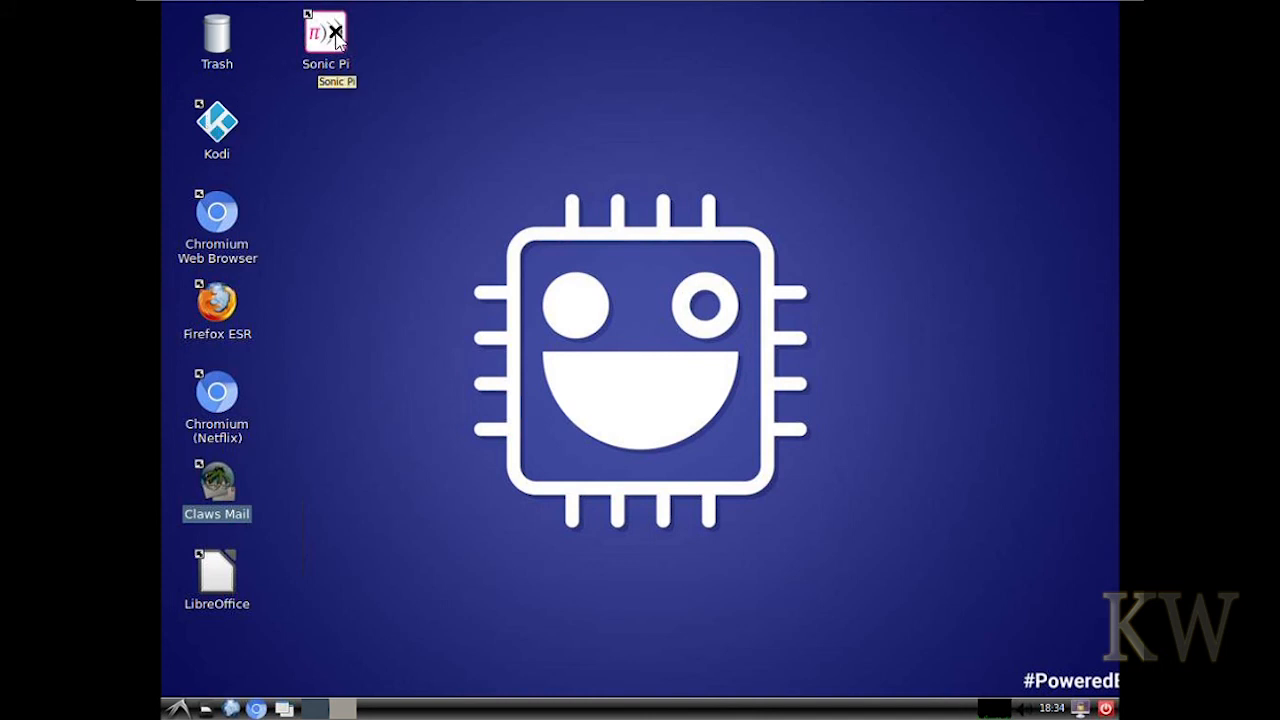
click(325, 35)
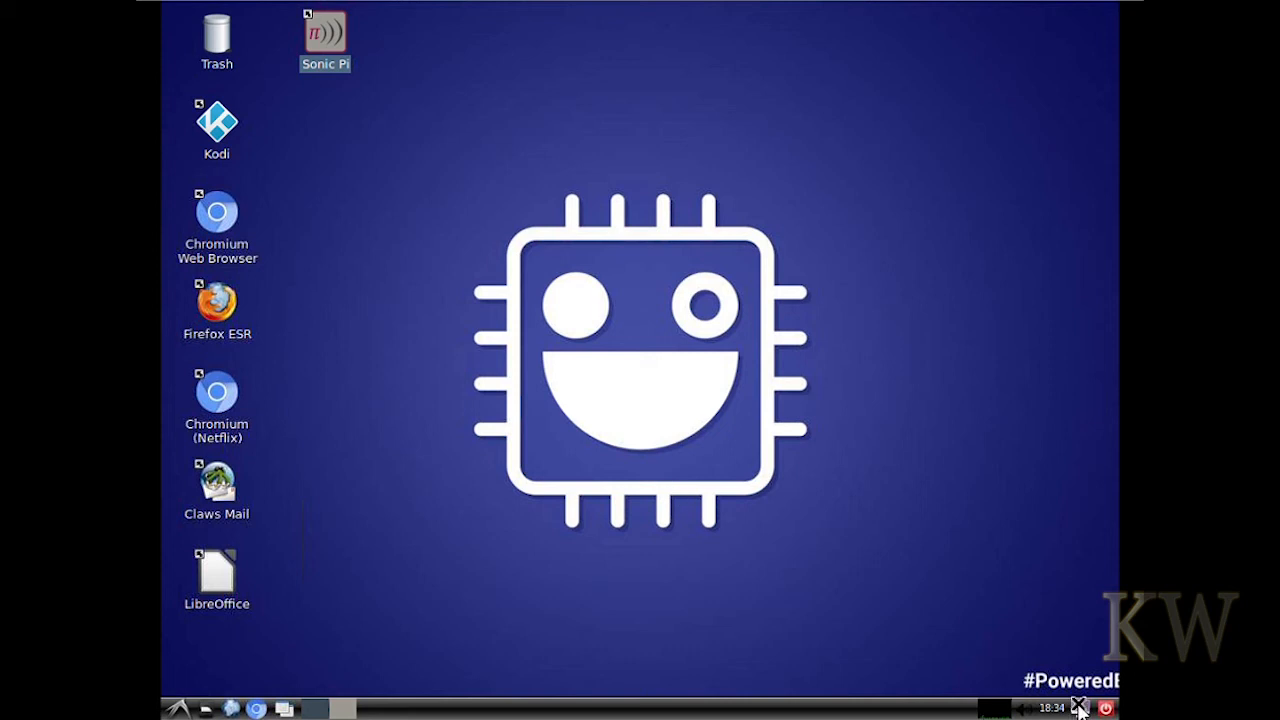
mouse_move(208, 660)
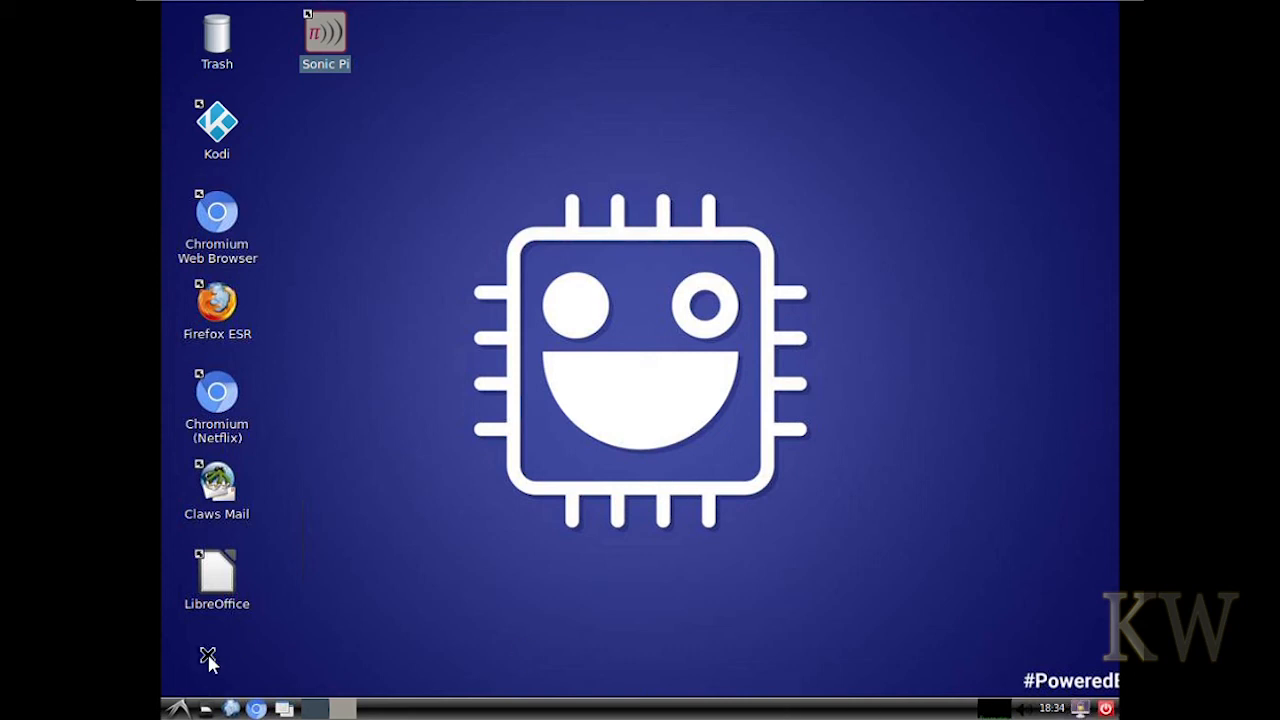
Step: Open the start menu's list of application categories
click(178, 708)
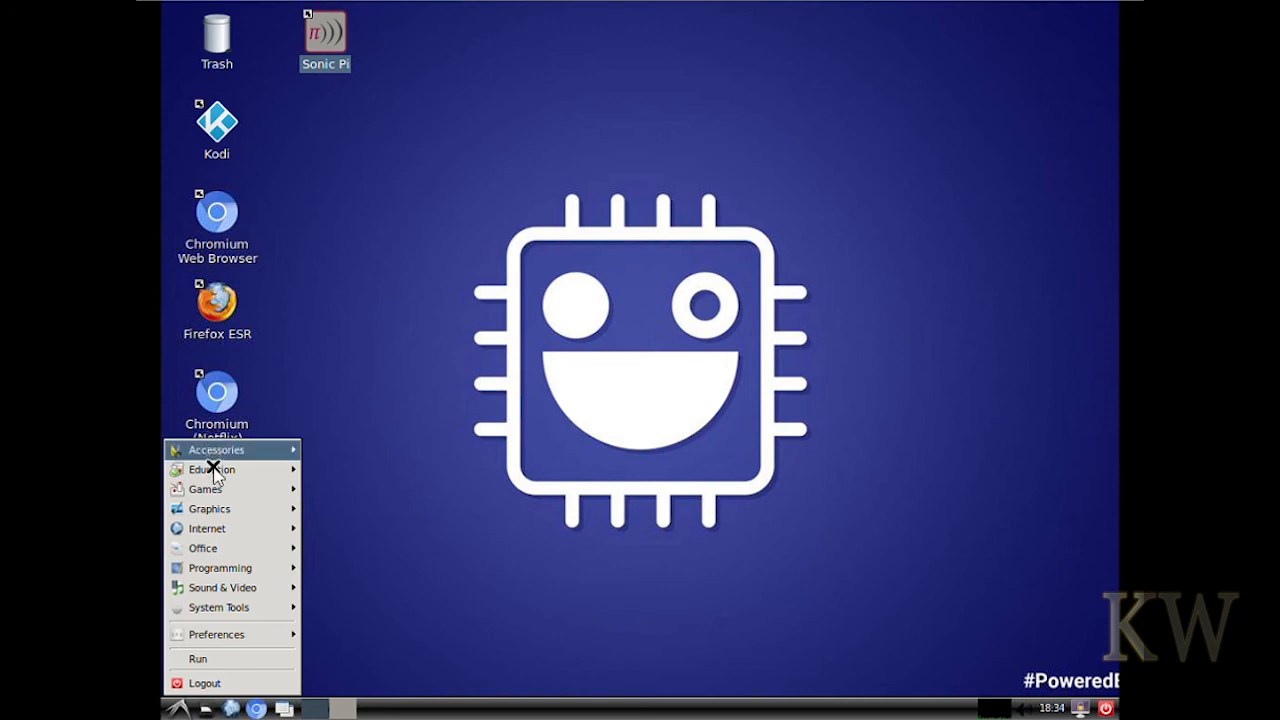
mouse_move(205, 489)
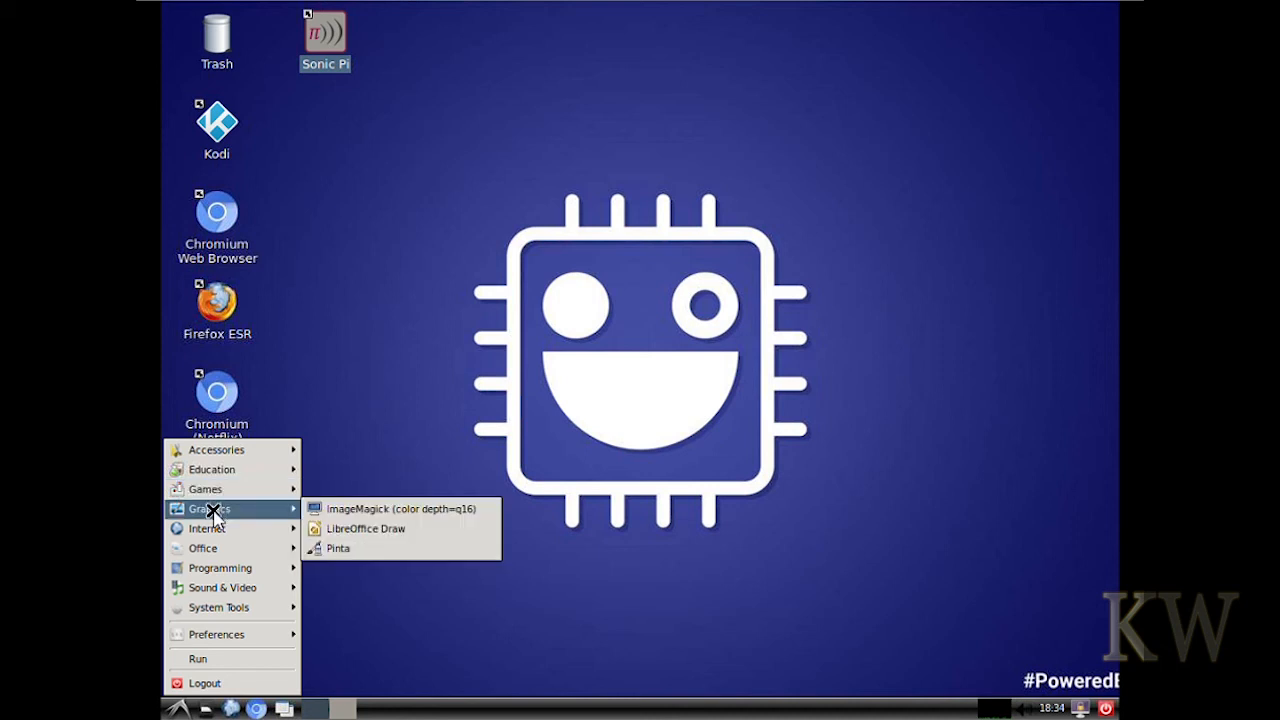
mouse_move(198, 658)
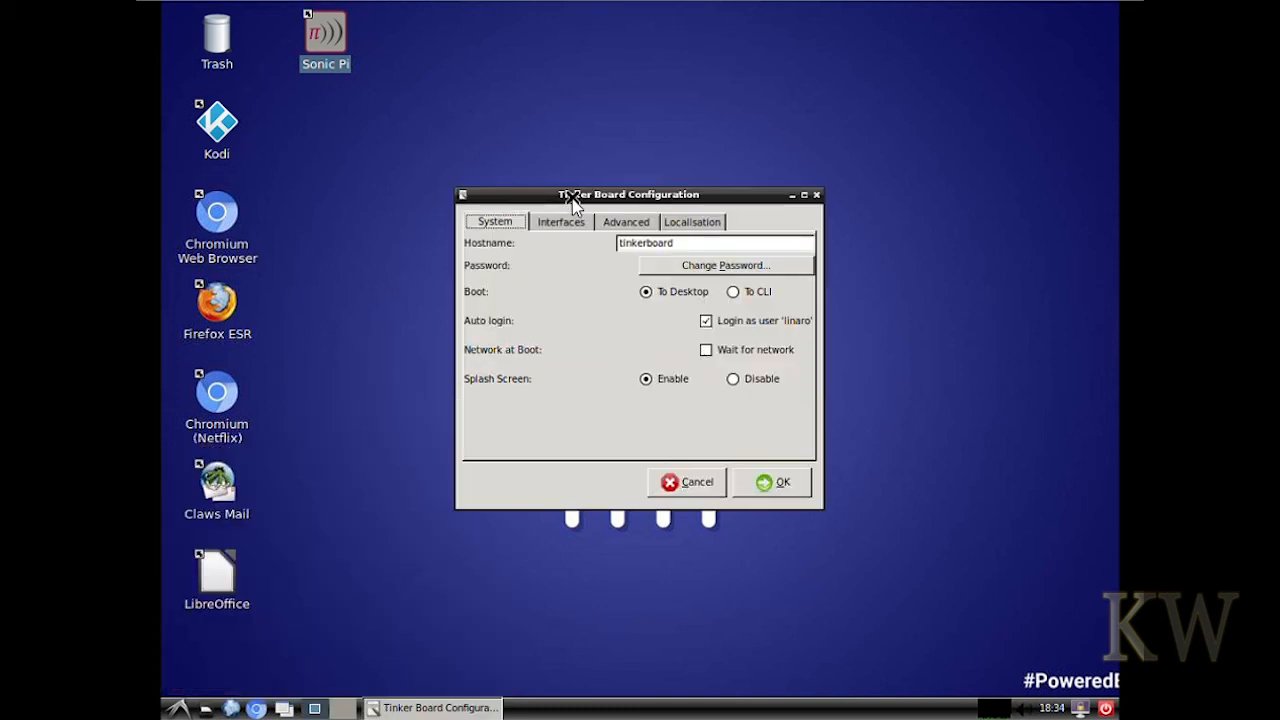
Step: Move the configuration window left, review the System tab, then view the Interfaces and Advanced tabs
drag(628, 194, 547, 193)
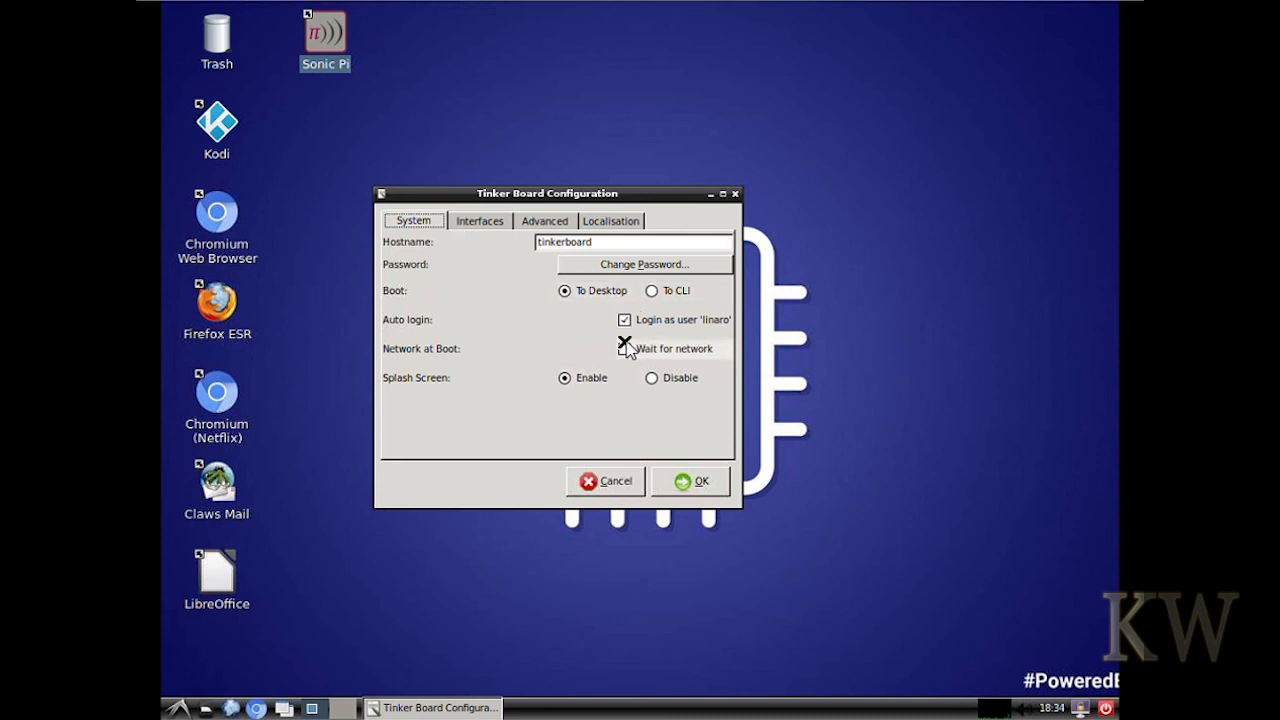
click(624, 348)
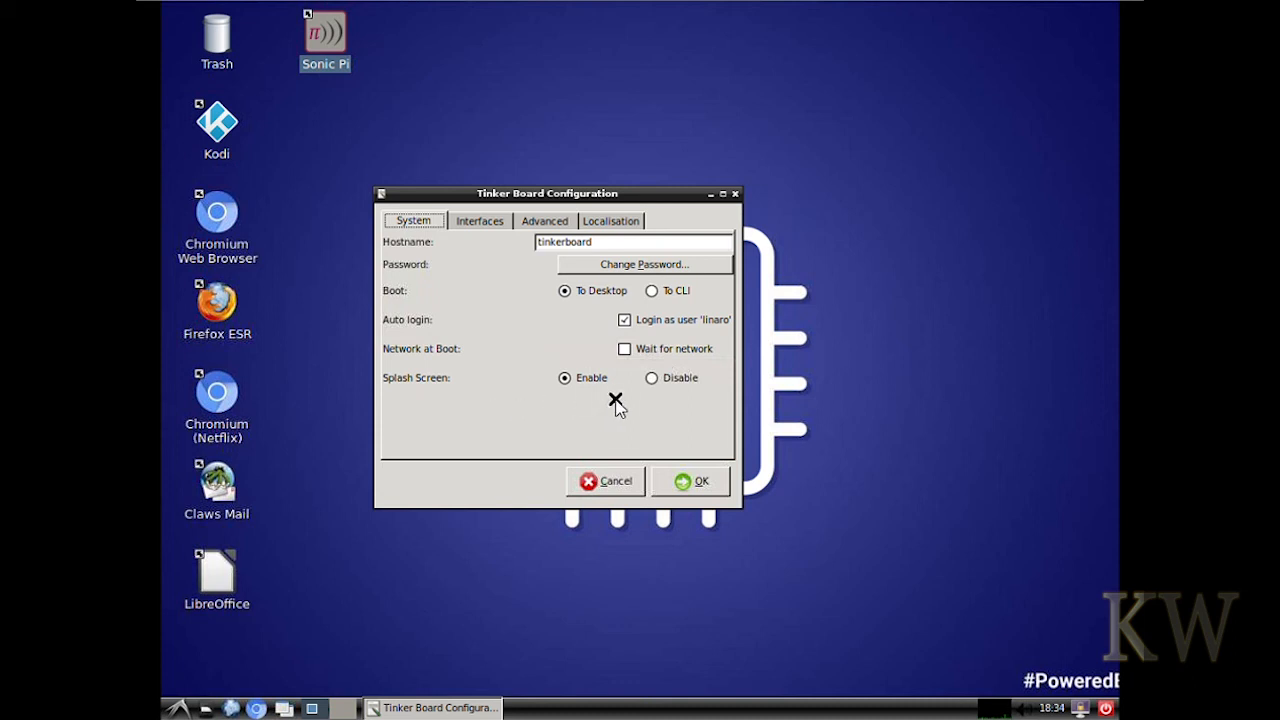
click(479, 221)
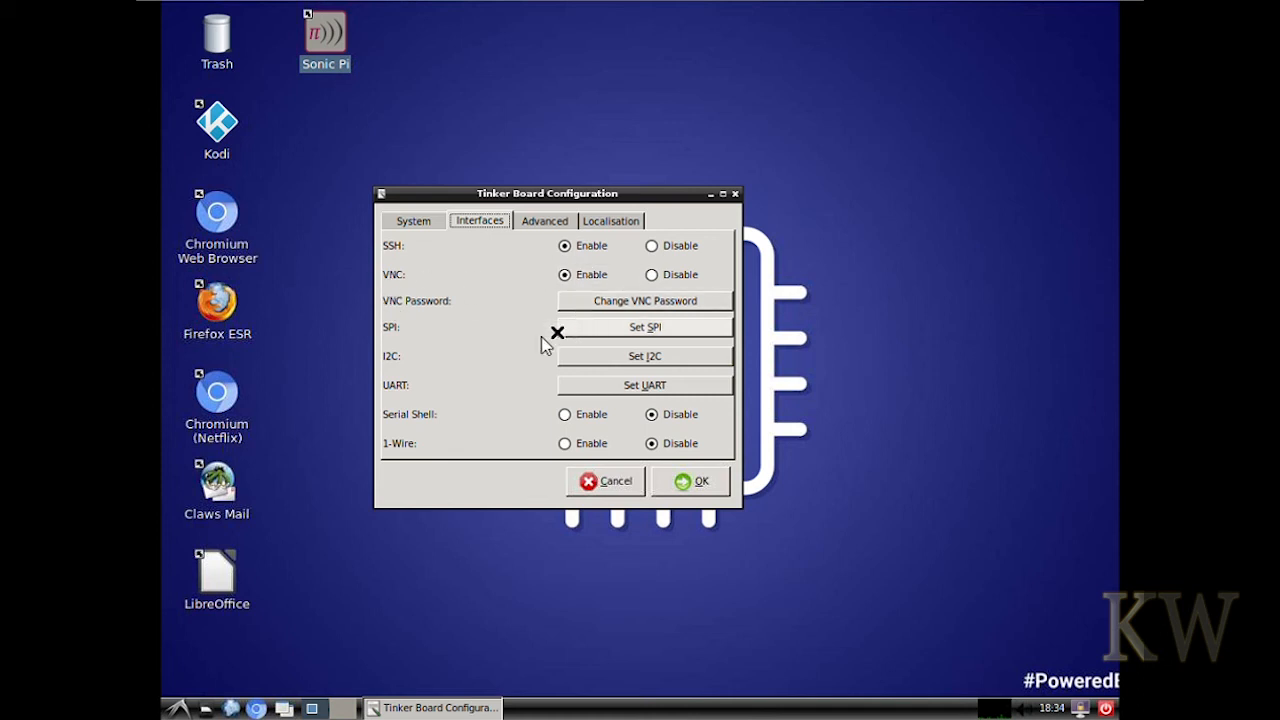
mouse_move(403, 404)
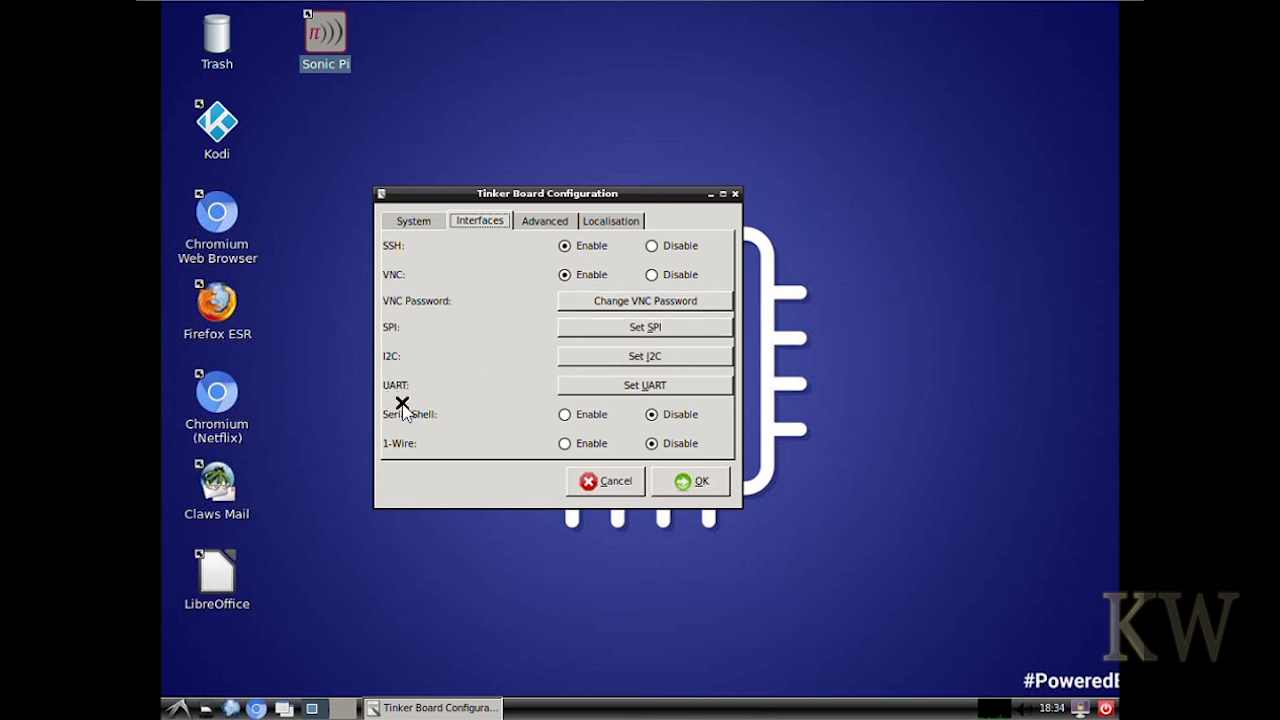
mouse_move(518, 352)
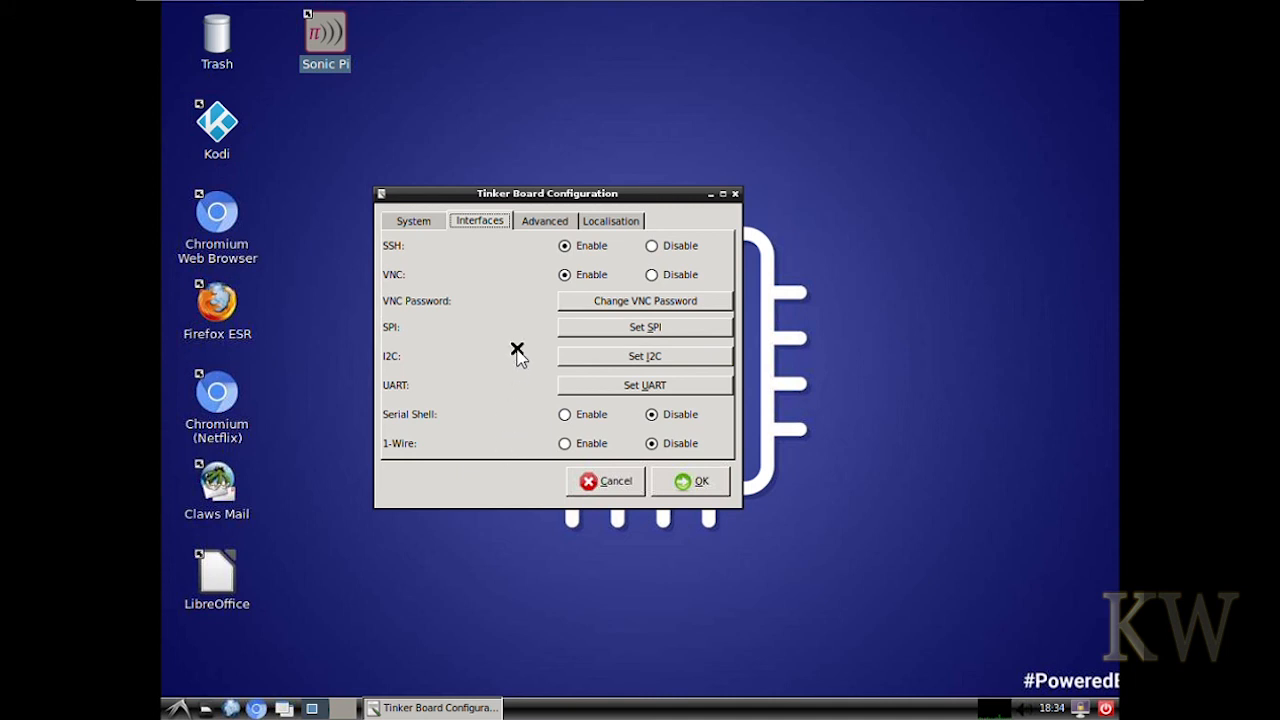
click(544, 220)
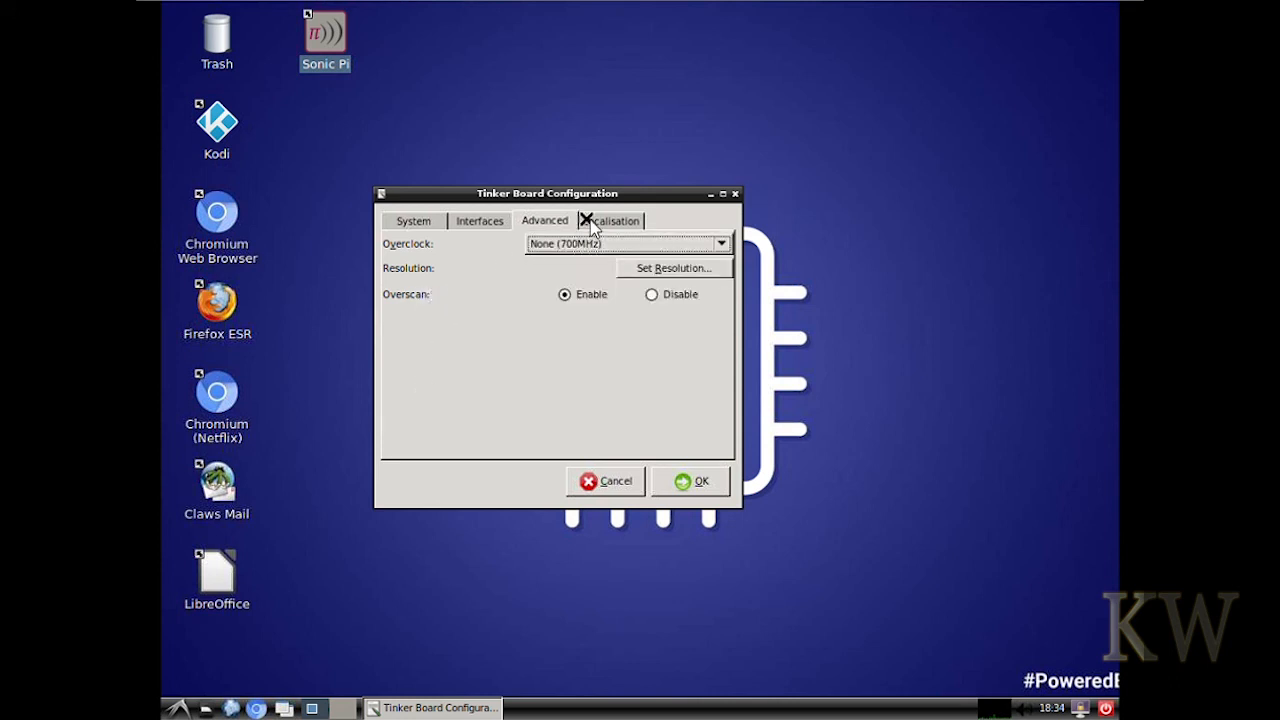
Step: View the Localisation tab, then close Tinker Board Configuration with OK
click(611, 220)
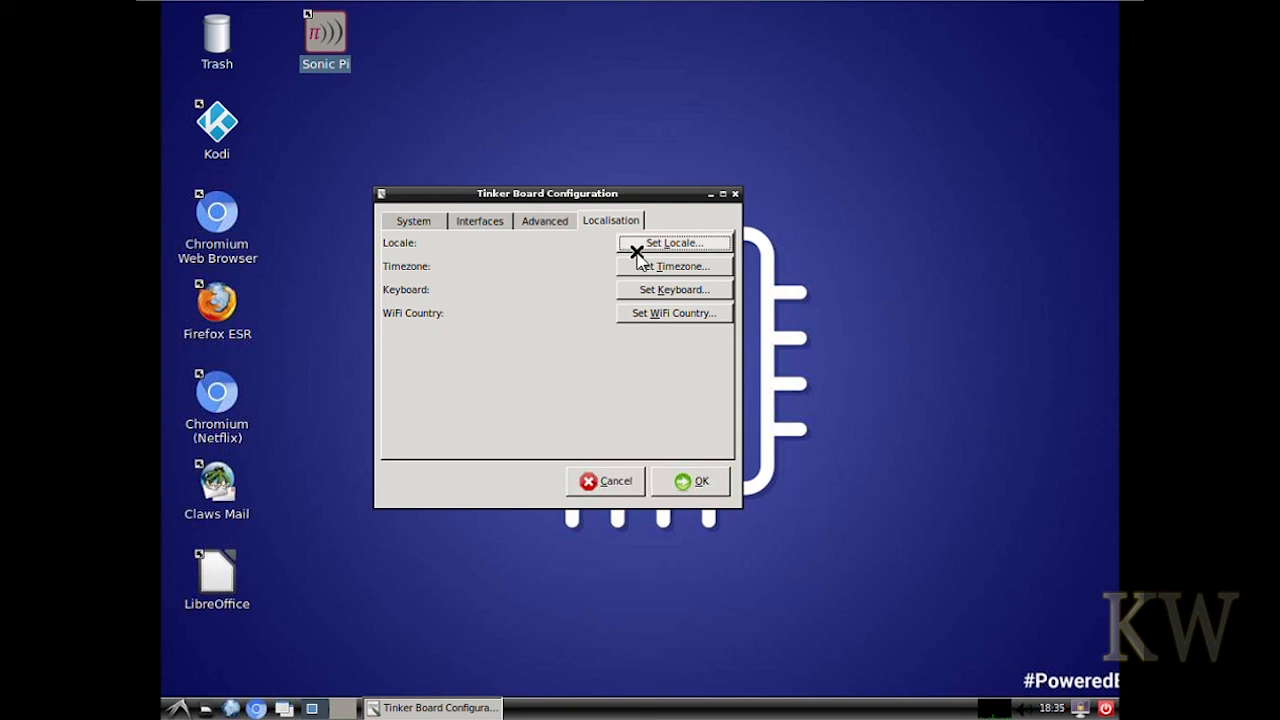
mouse_move(650, 318)
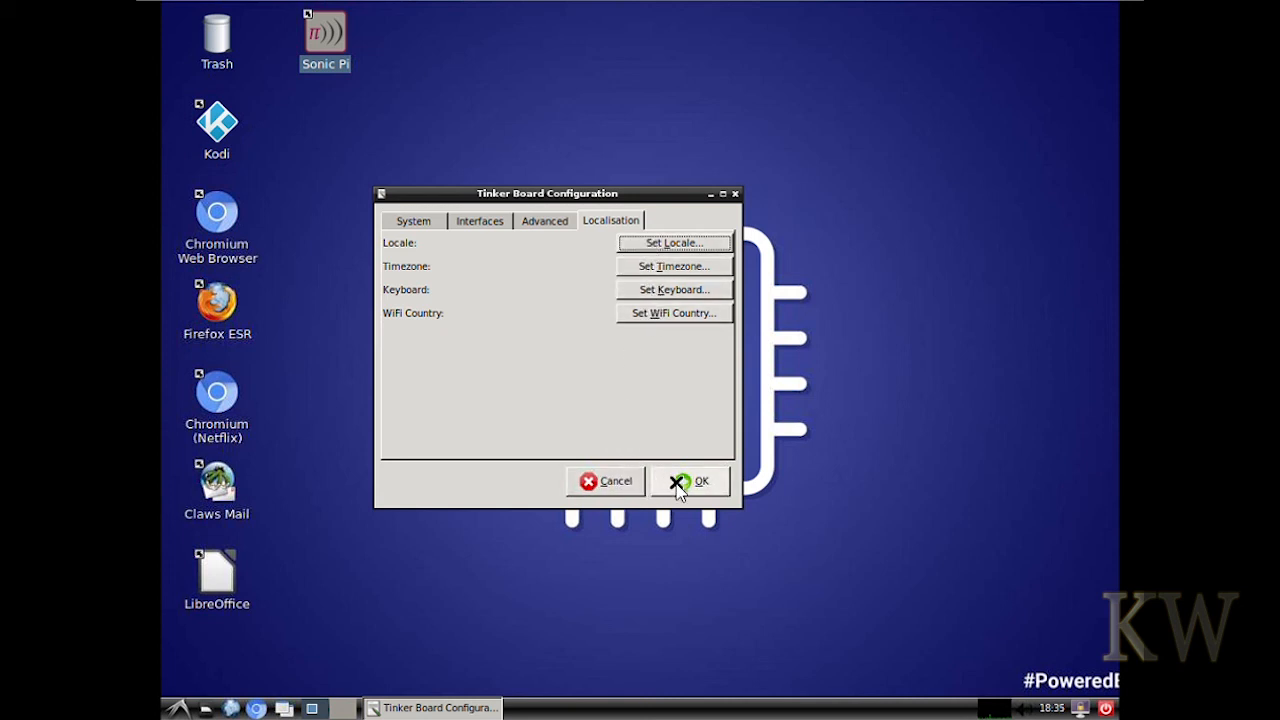
click(690, 481)
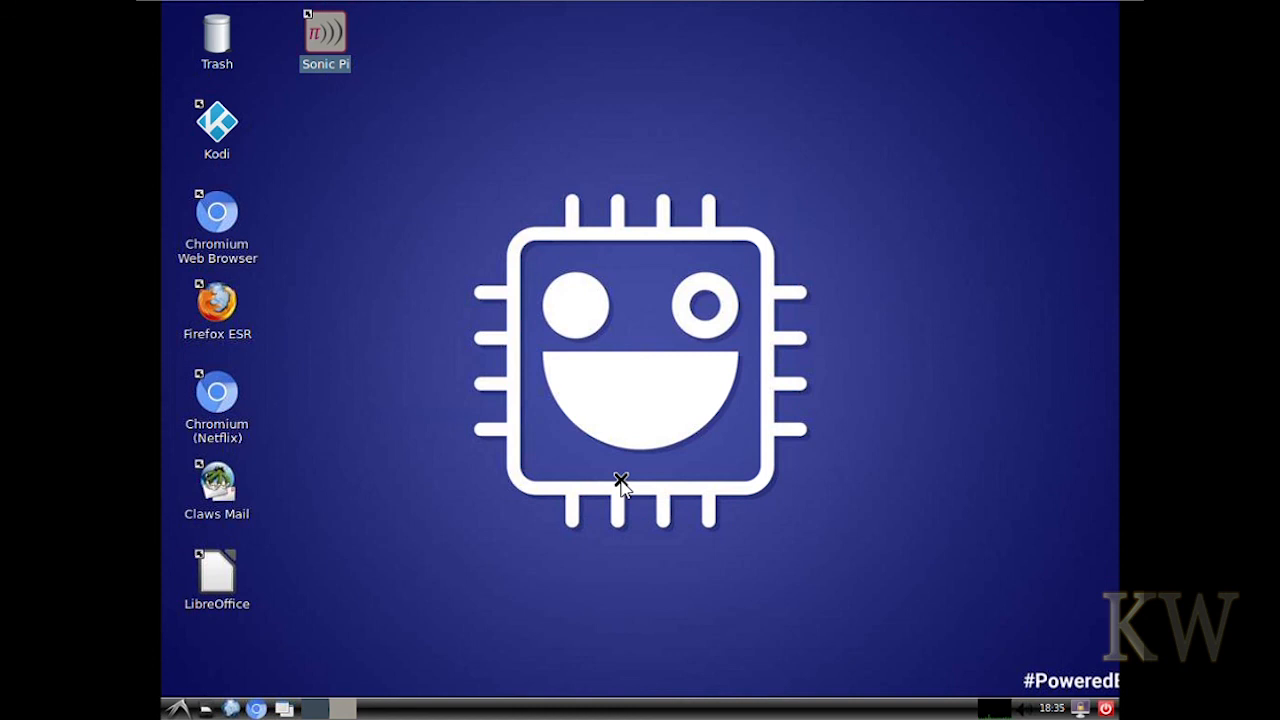
mouse_move(845, 370)
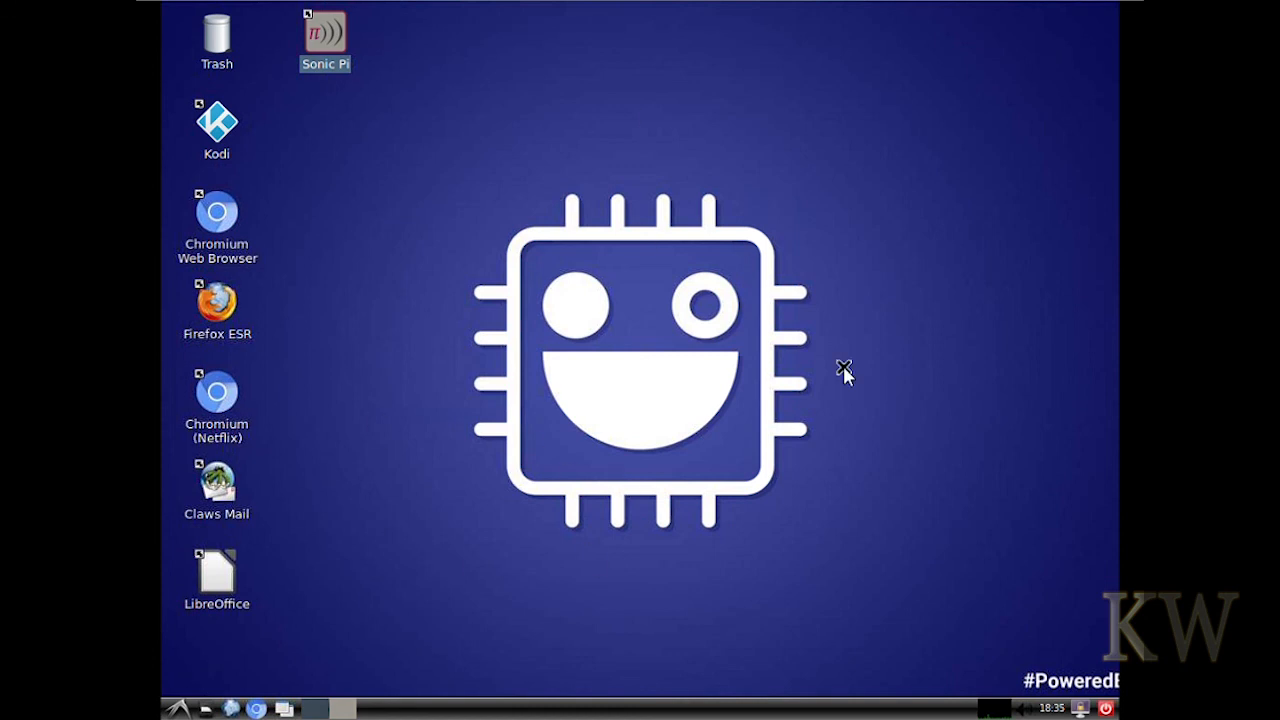